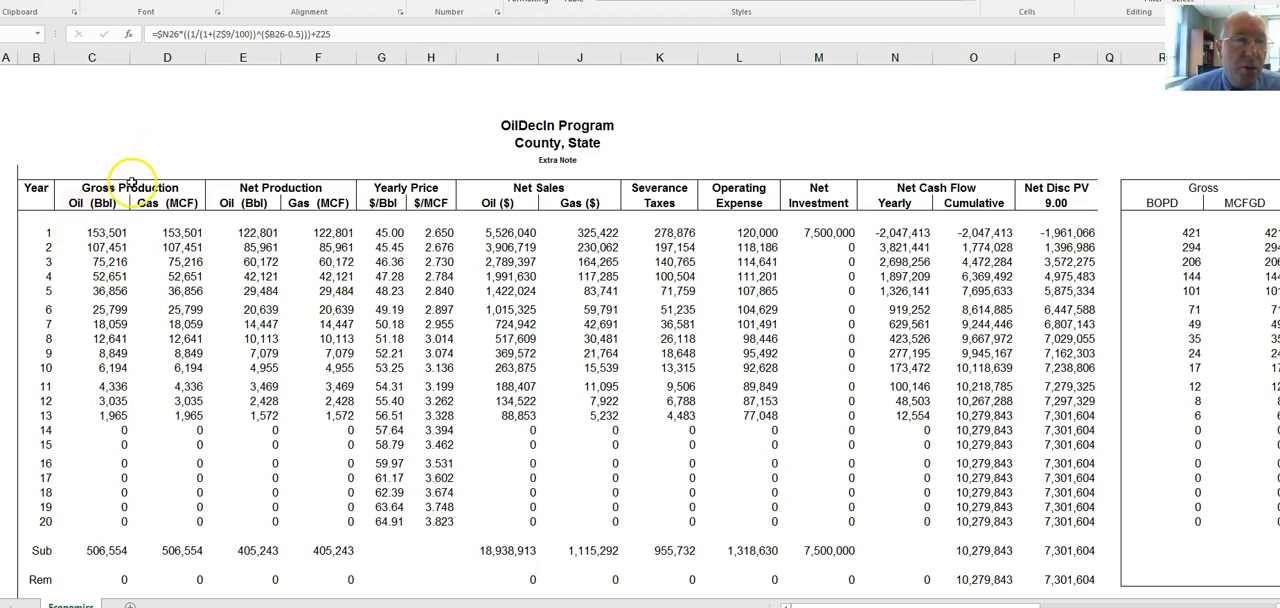
pyautogui.moveTo(306, 116)
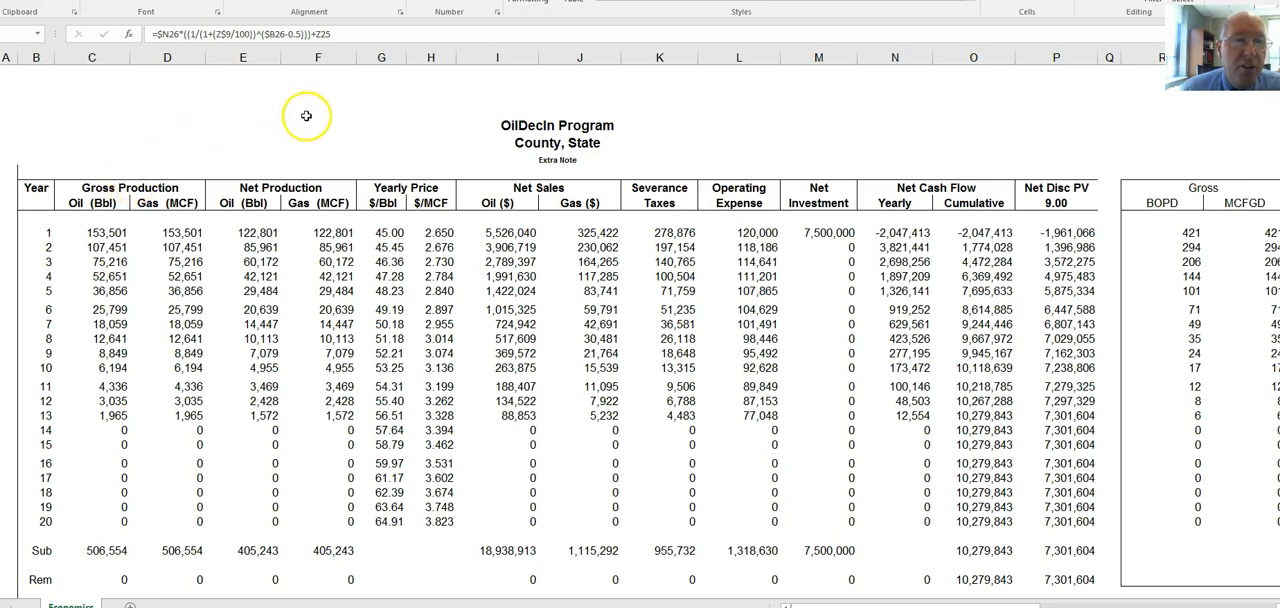
pyautogui.moveTo(406, 174)
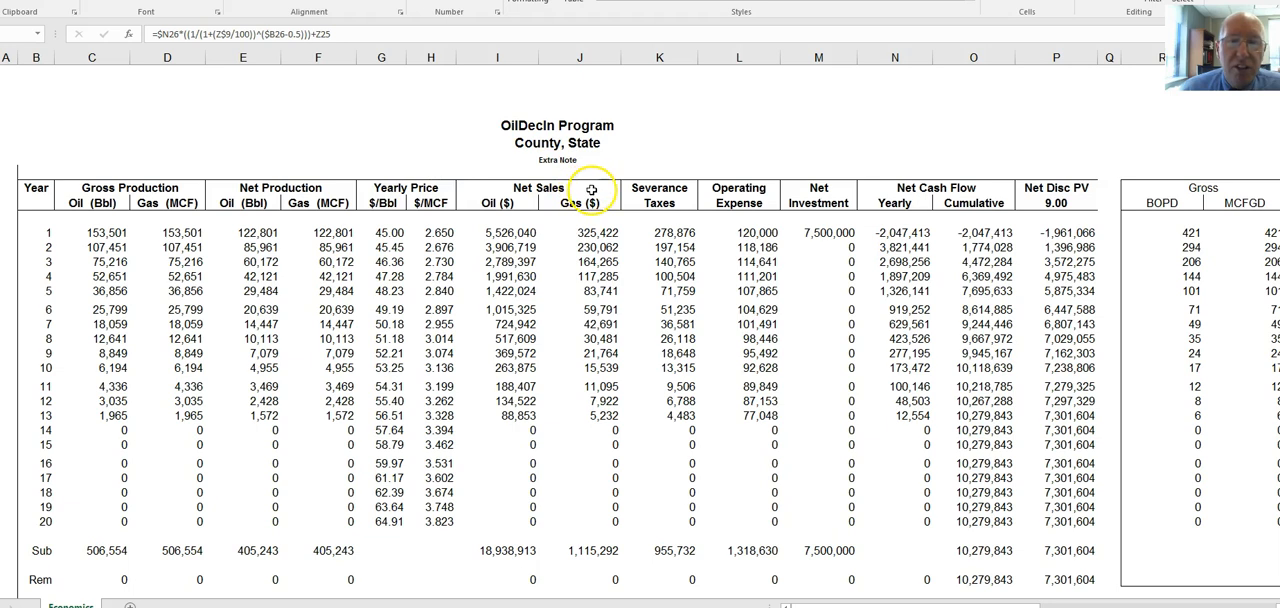
pyautogui.moveTo(668, 148)
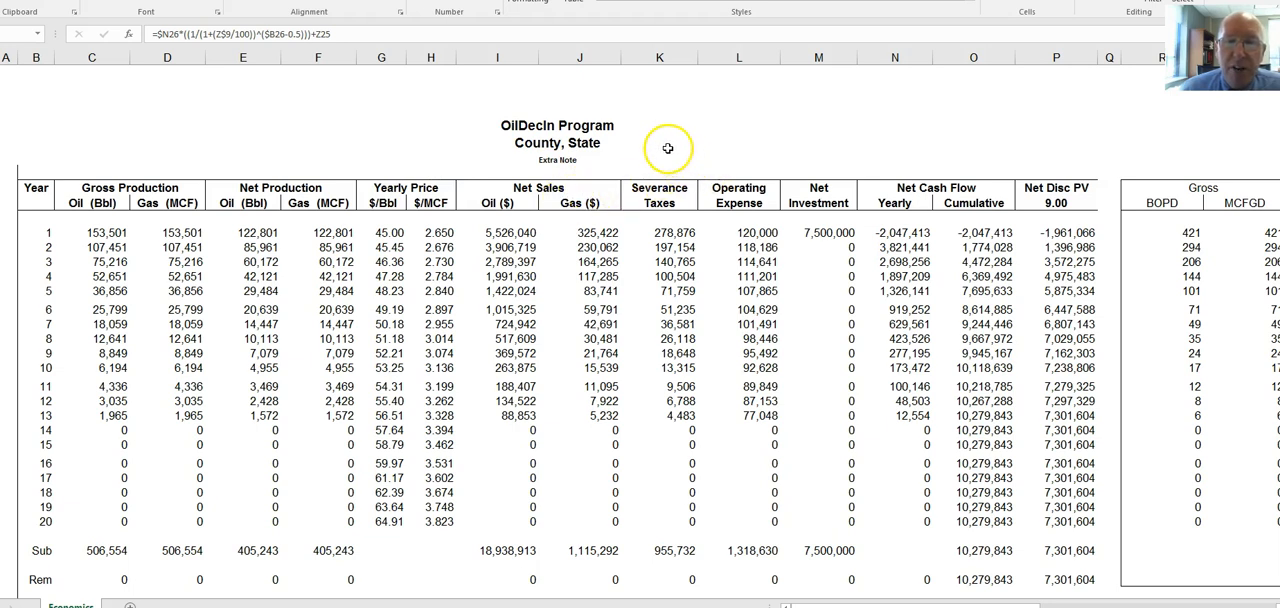
pyautogui.moveTo(750, 174)
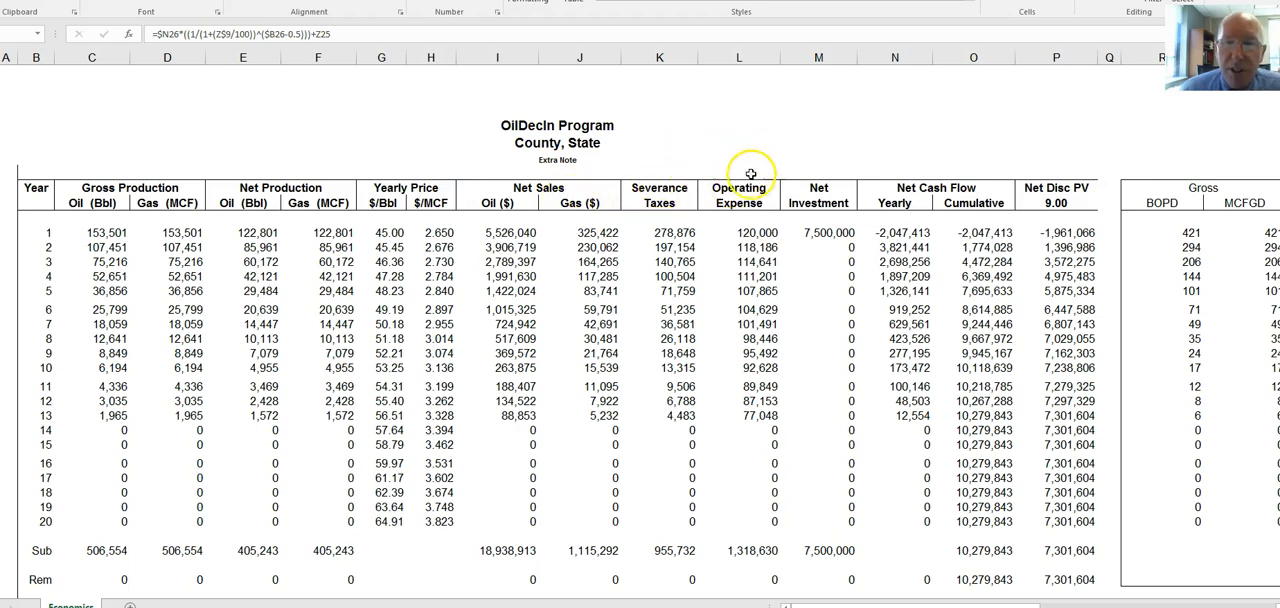
pyautogui.moveTo(824, 170)
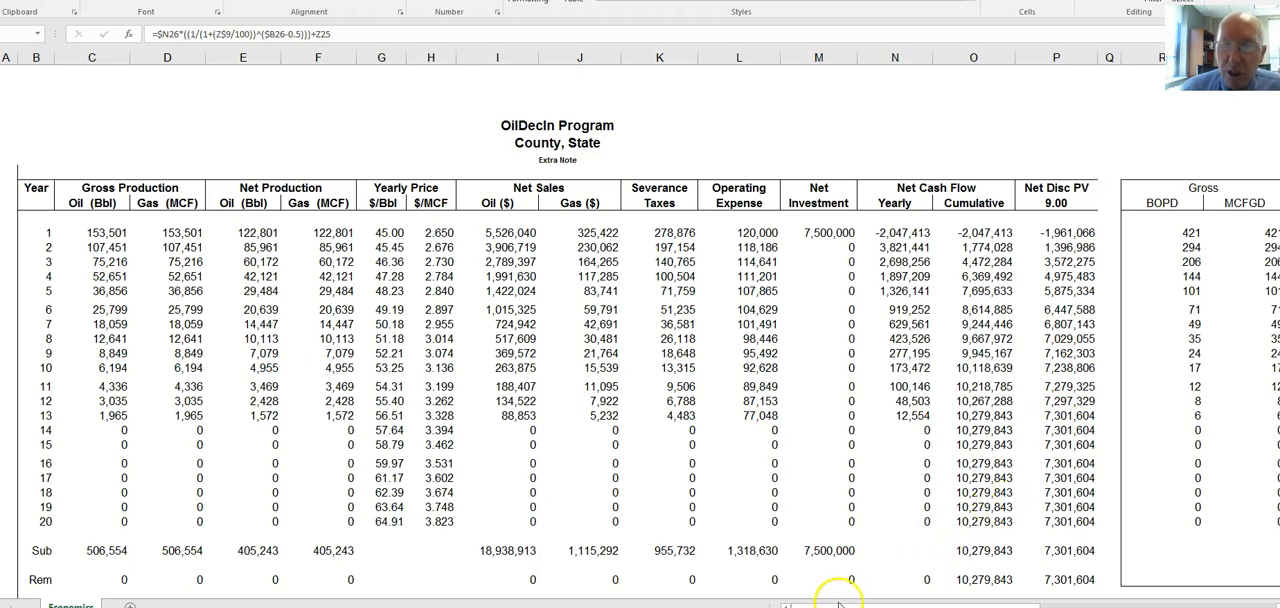
# Inspect the 15% present-worth discounting formulas for two successive years without changing them
pyautogui.hscroll(3)
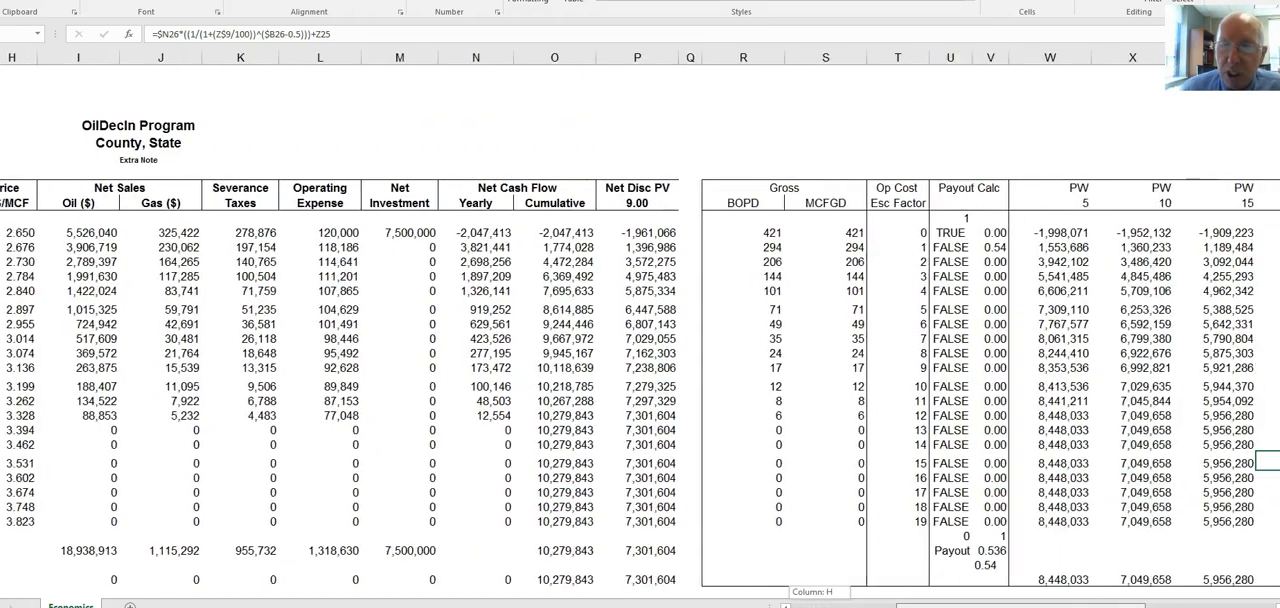
pyautogui.hscroll(3)
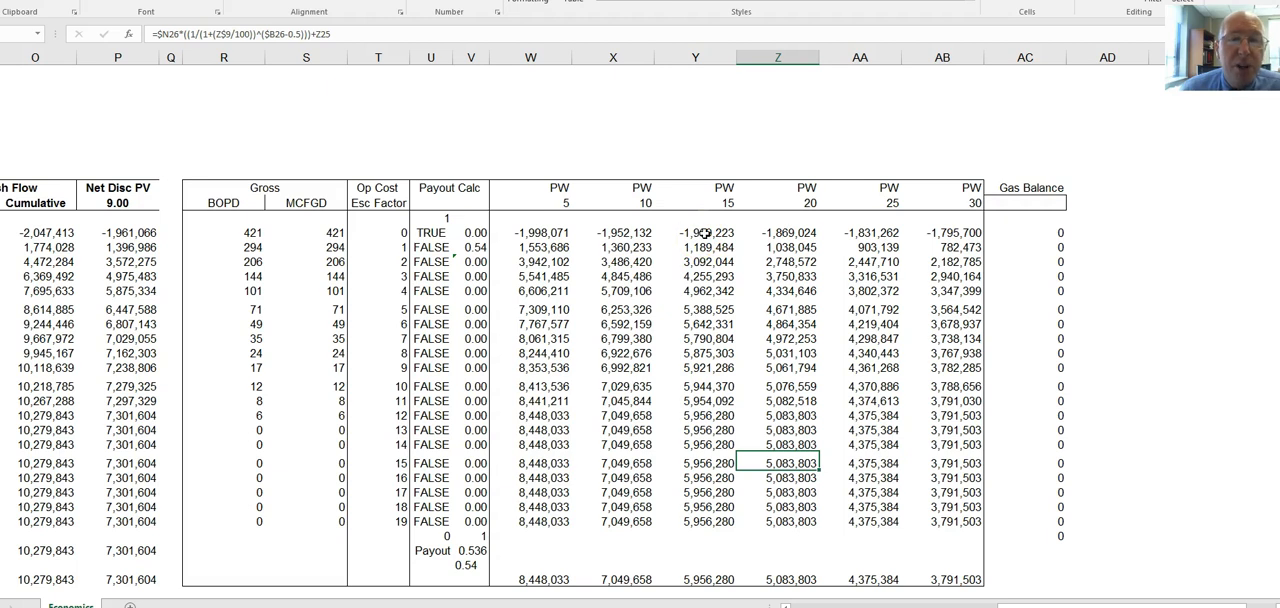
pyautogui.click(696, 232)
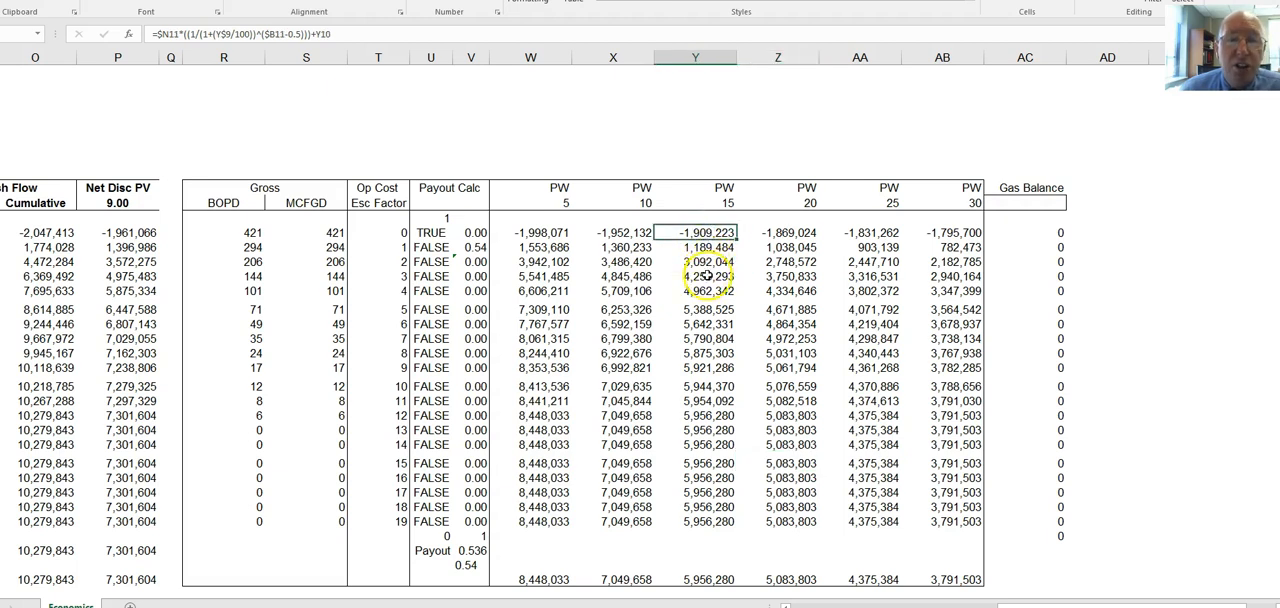
pyautogui.click(708, 276)
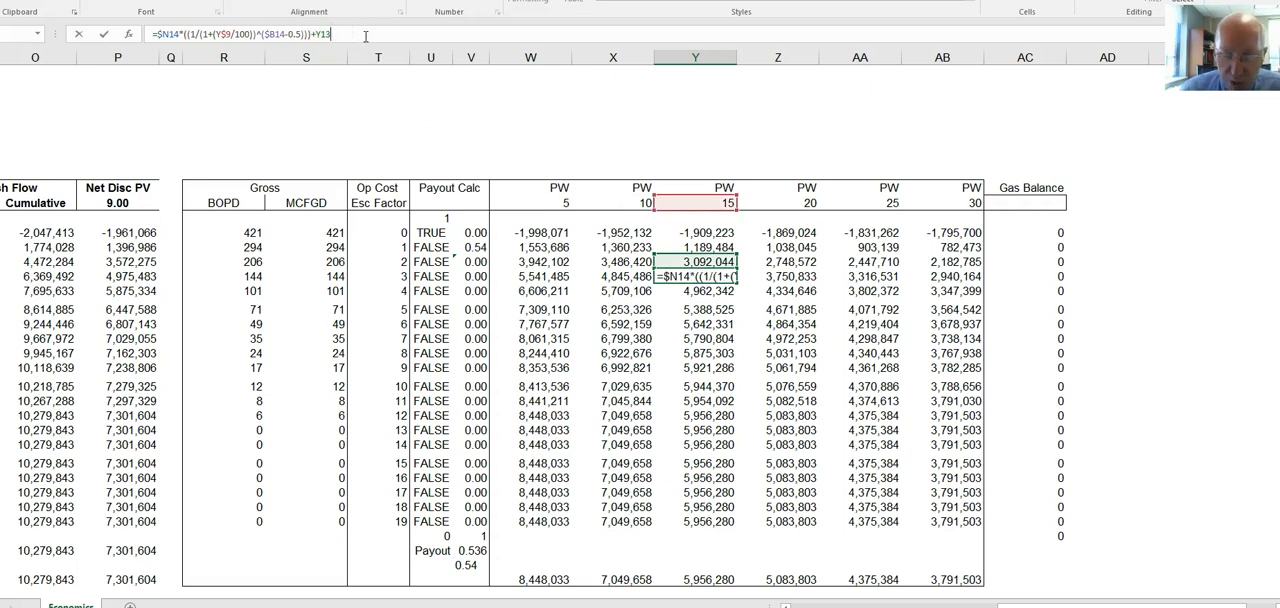
pyautogui.press('Return')
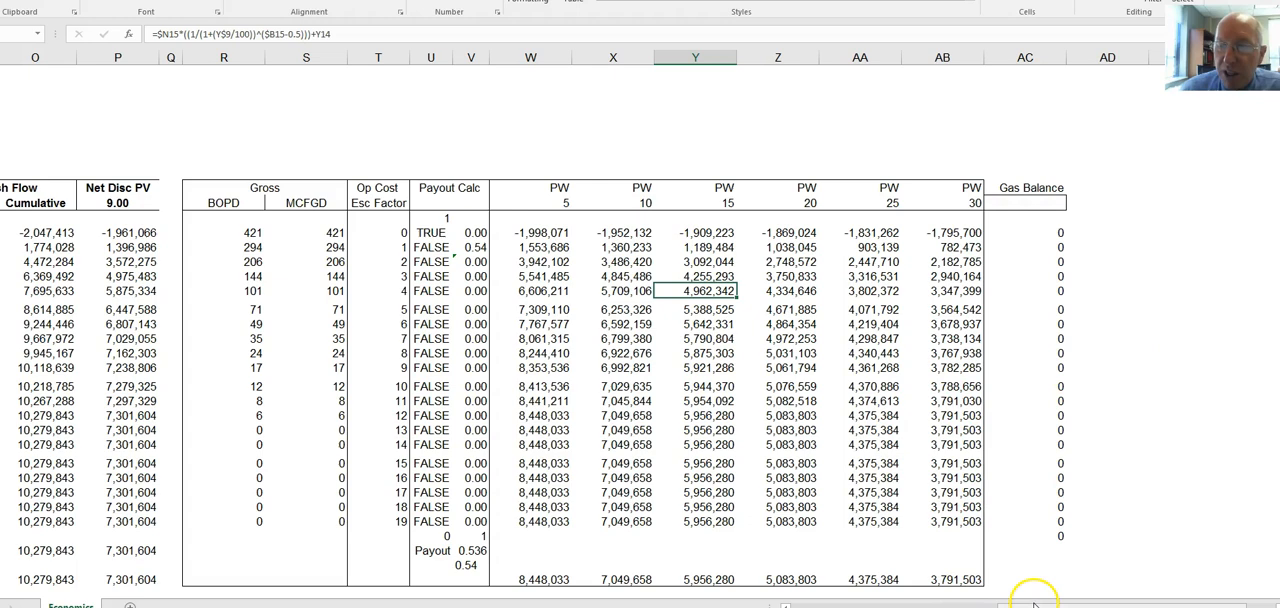
# Scroll back left to the OilDecln table with Net Cash Flow and Net Disc PV columns
pyautogui.hscroll(-3)
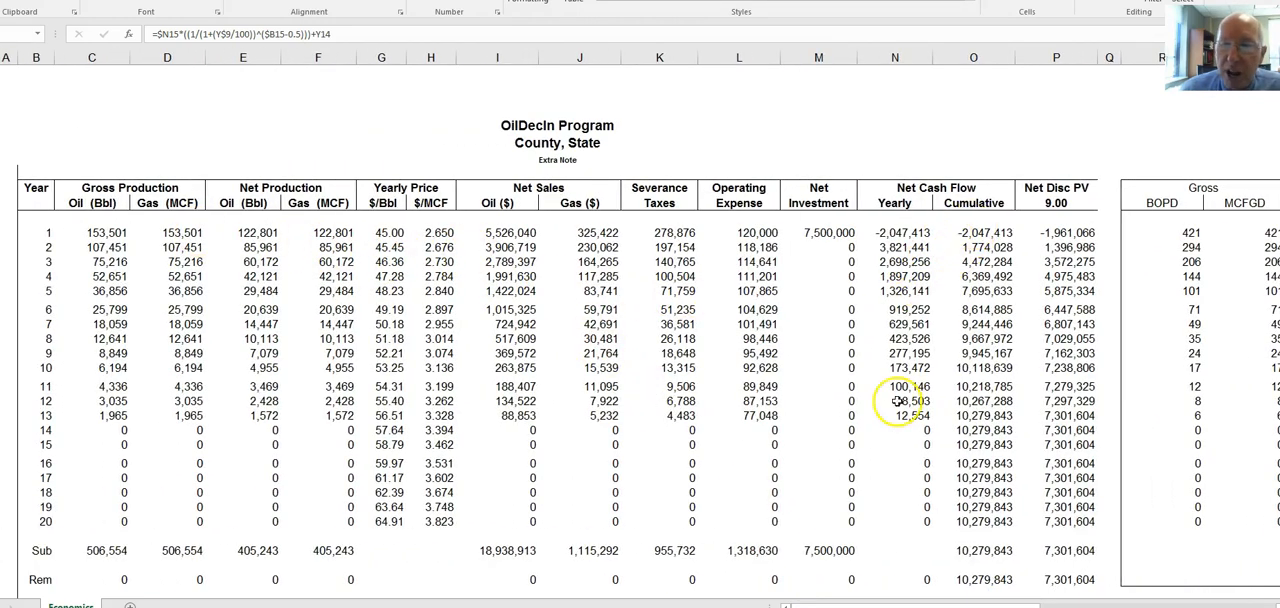
pyautogui.moveTo(1010, 564)
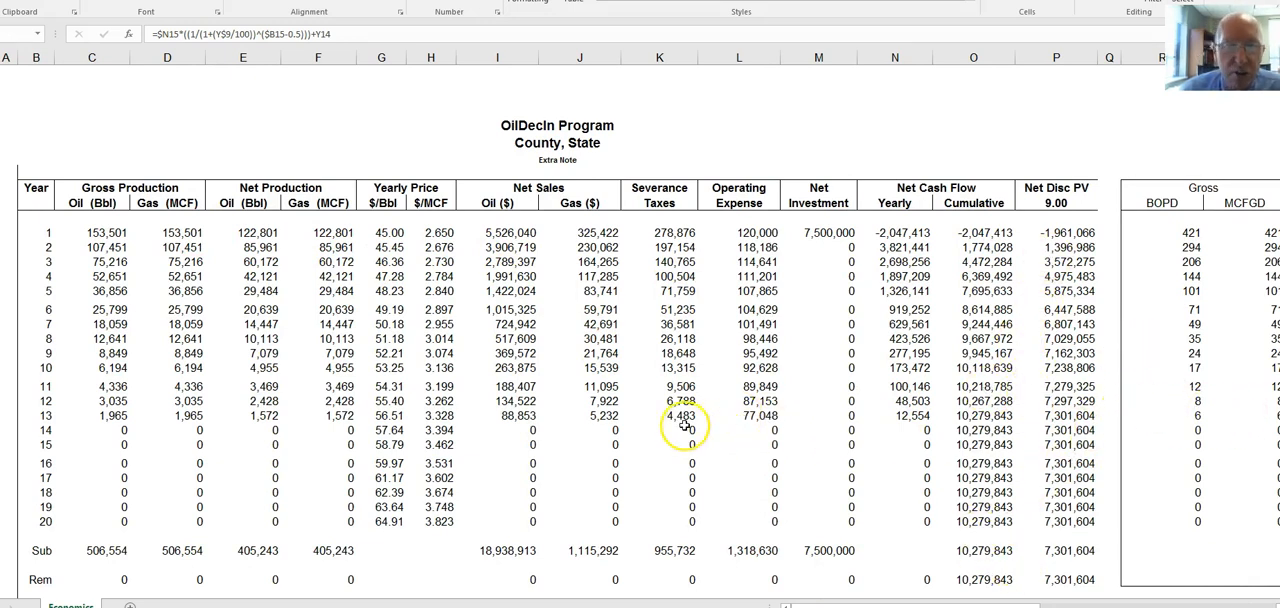
# Scroll down to the yellow input block, rate chart and severance tax tables below the totals
pyautogui.scroll(-3)
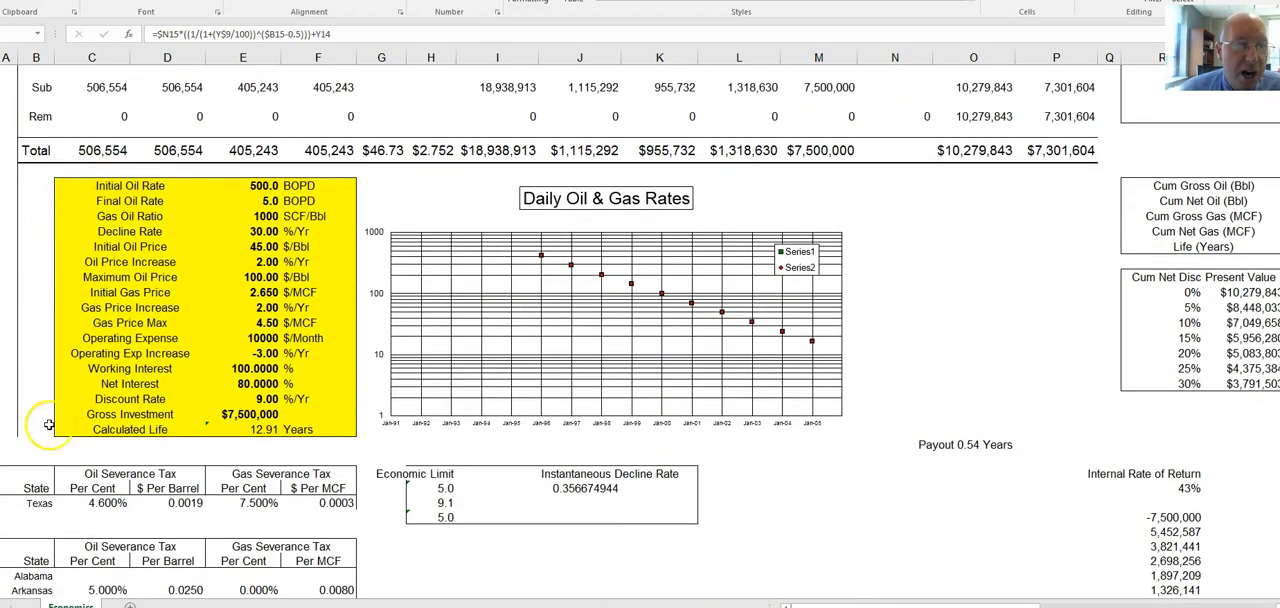
pyautogui.moveTo(144, 160)
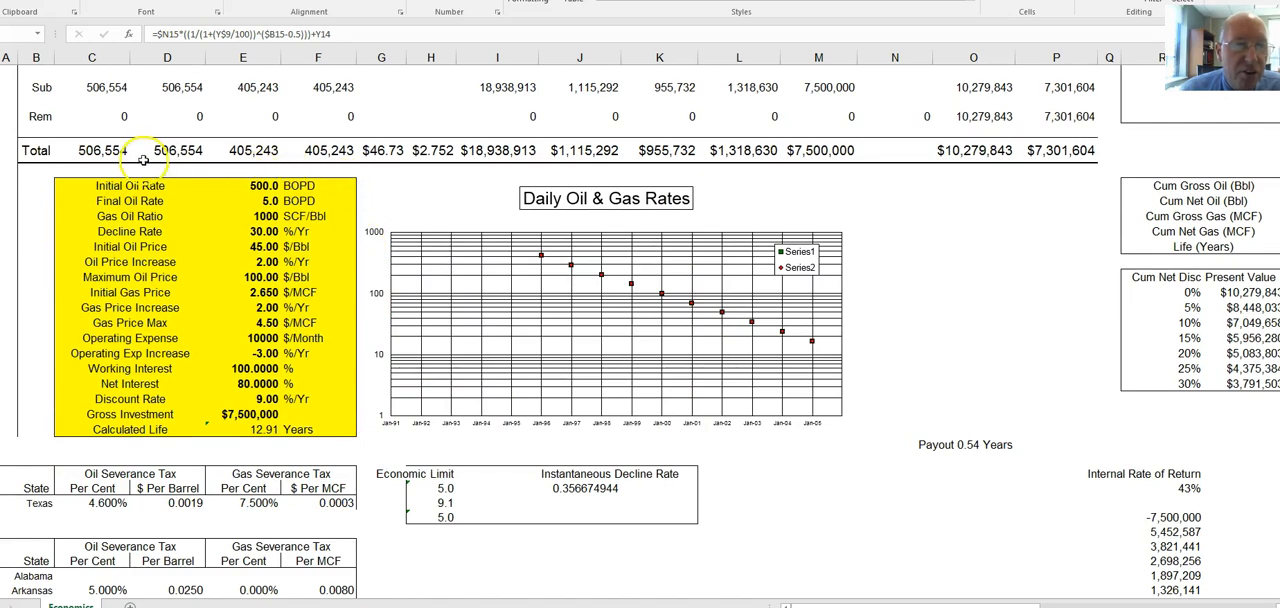
pyautogui.moveTo(364, 412)
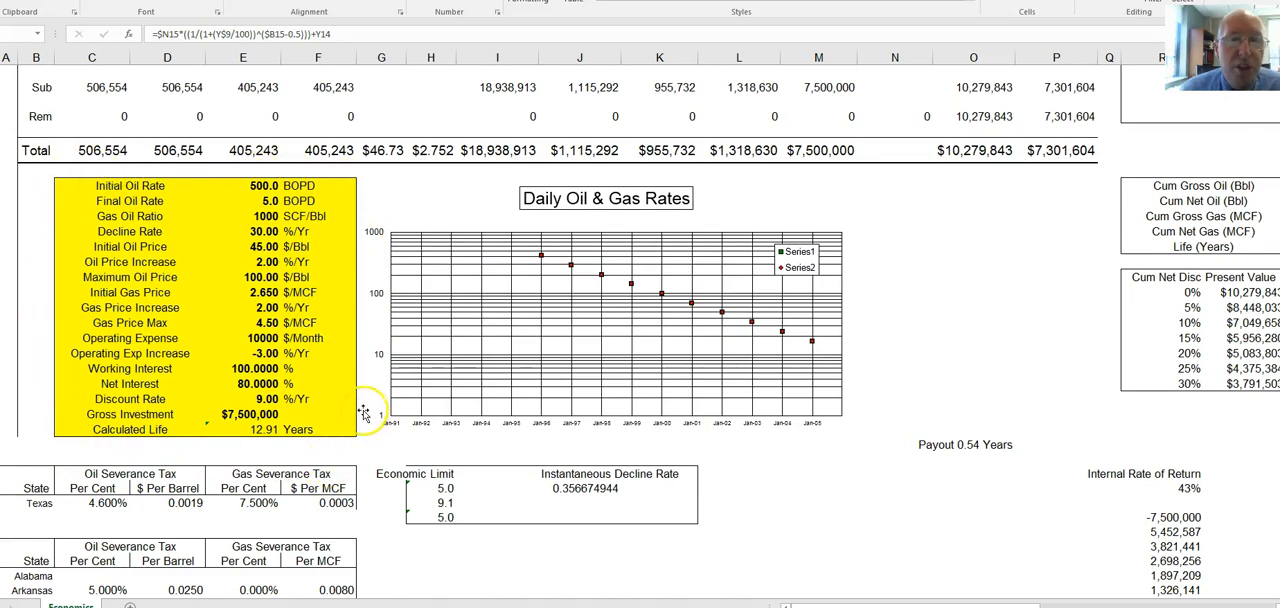
pyautogui.moveTo(192, 208)
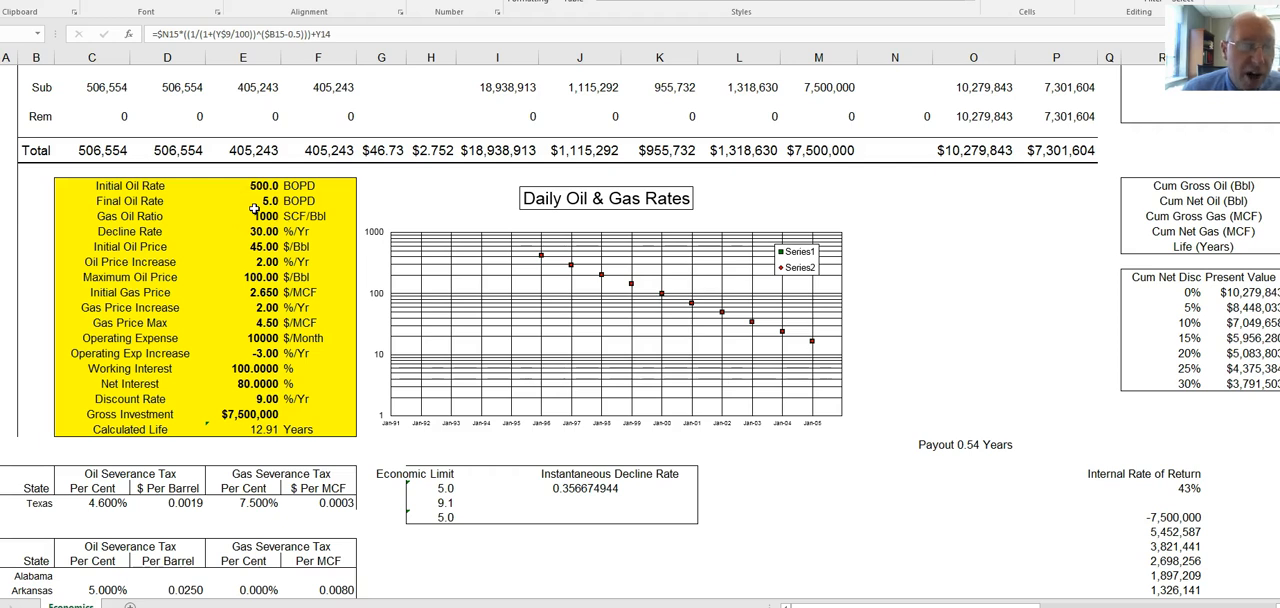
pyautogui.moveTo(198, 360)
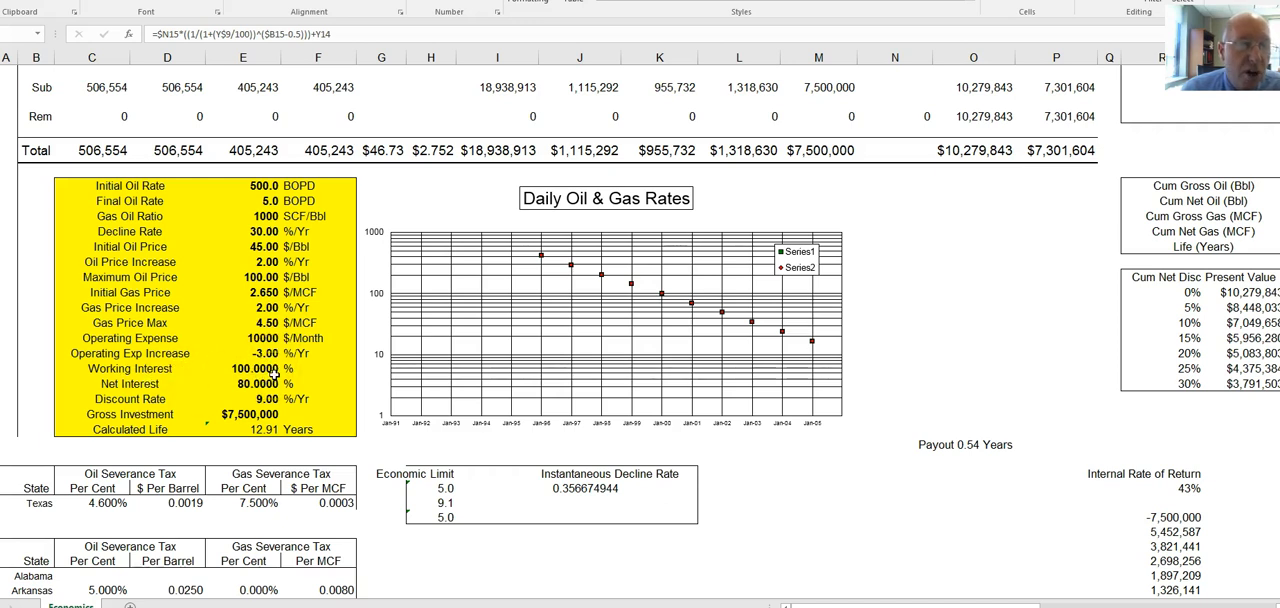
pyautogui.moveTo(160, 384)
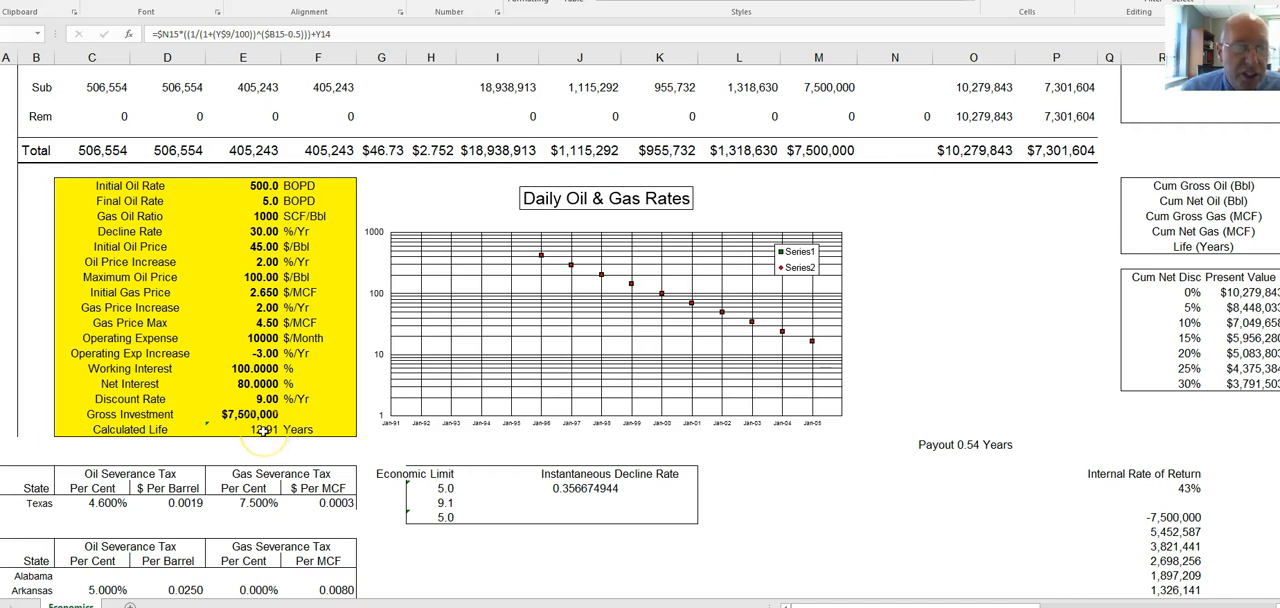
pyautogui.click(248, 428)
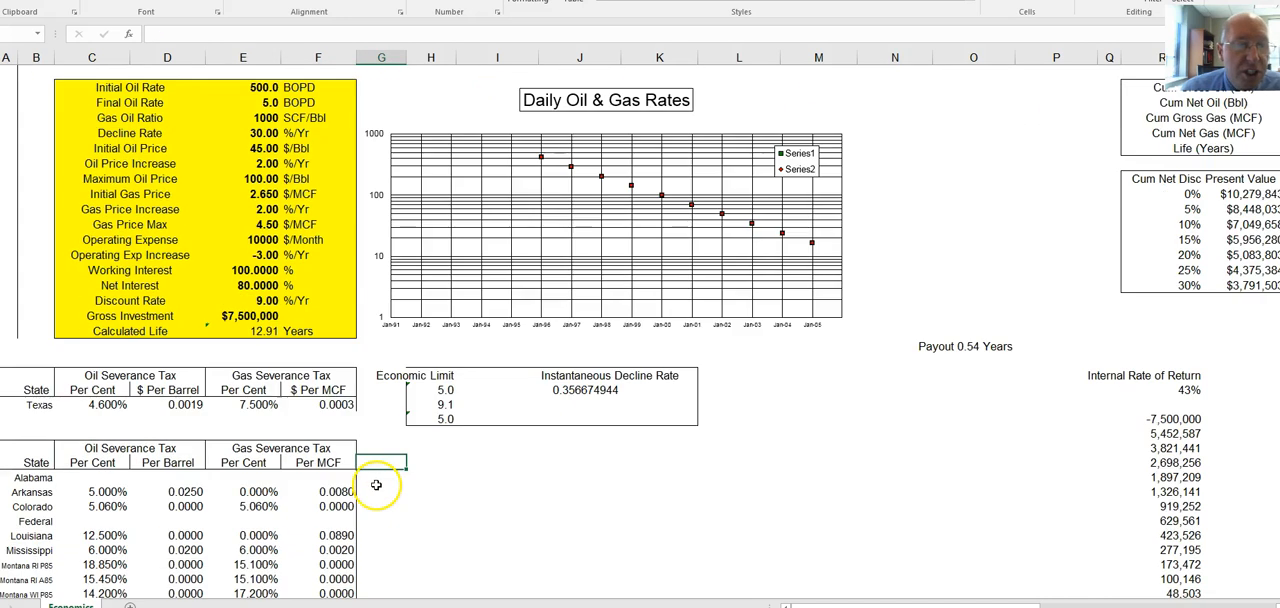
# Scroll down to the state severance tax table from Alabama through Wyoming
pyautogui.scroll(-3)
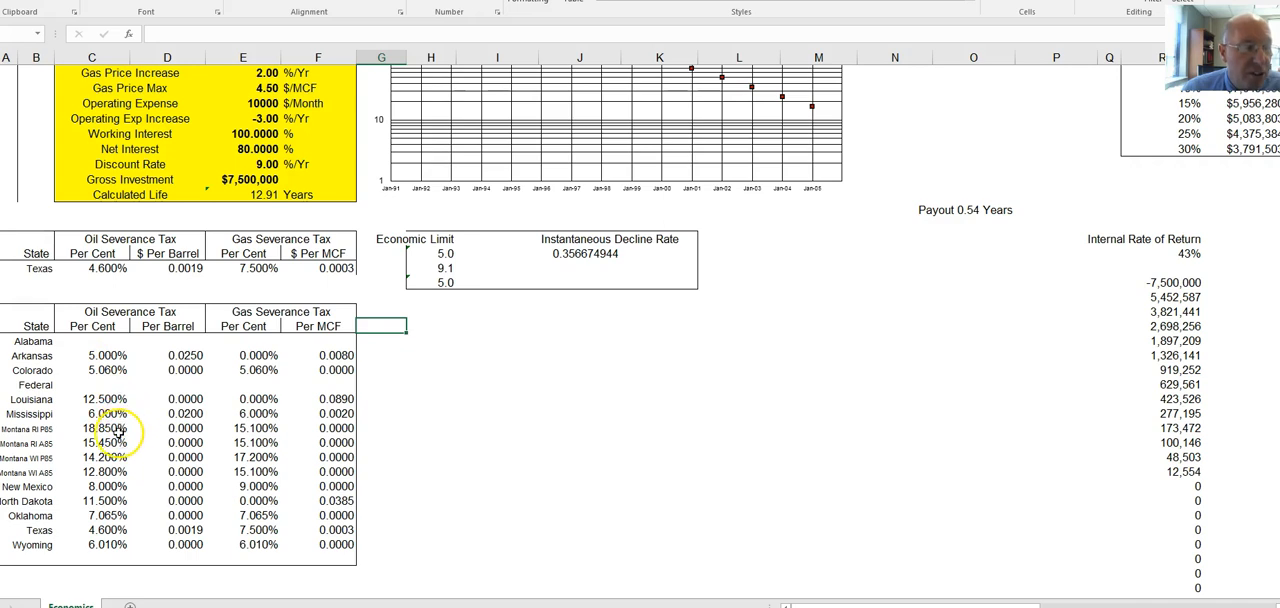
pyautogui.moveTo(56, 476)
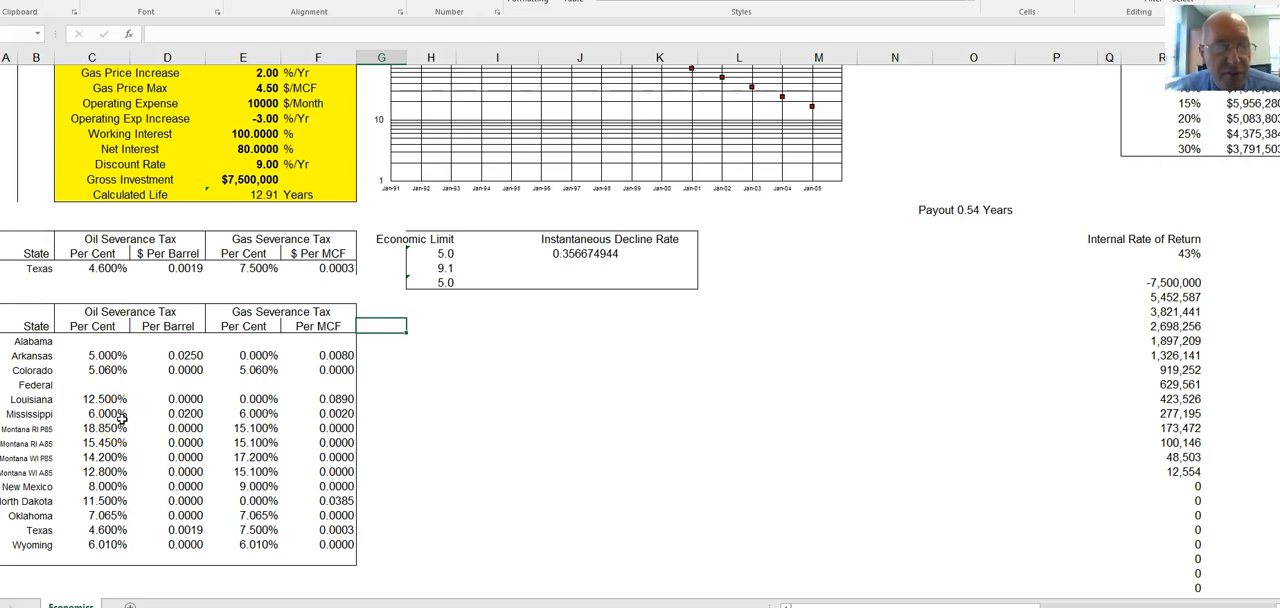
# Scroll to the Cum Gross Oil and Cum Net Disc Present Value summary beside the rate chart
pyautogui.scroll(3)
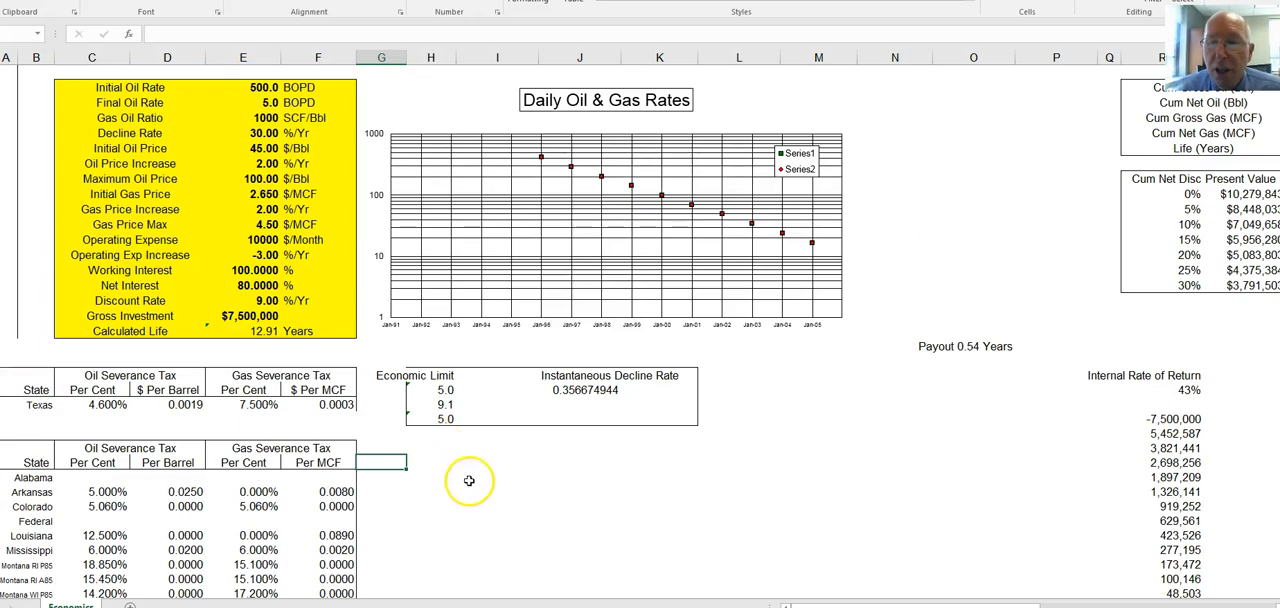
pyautogui.hscroll(3)
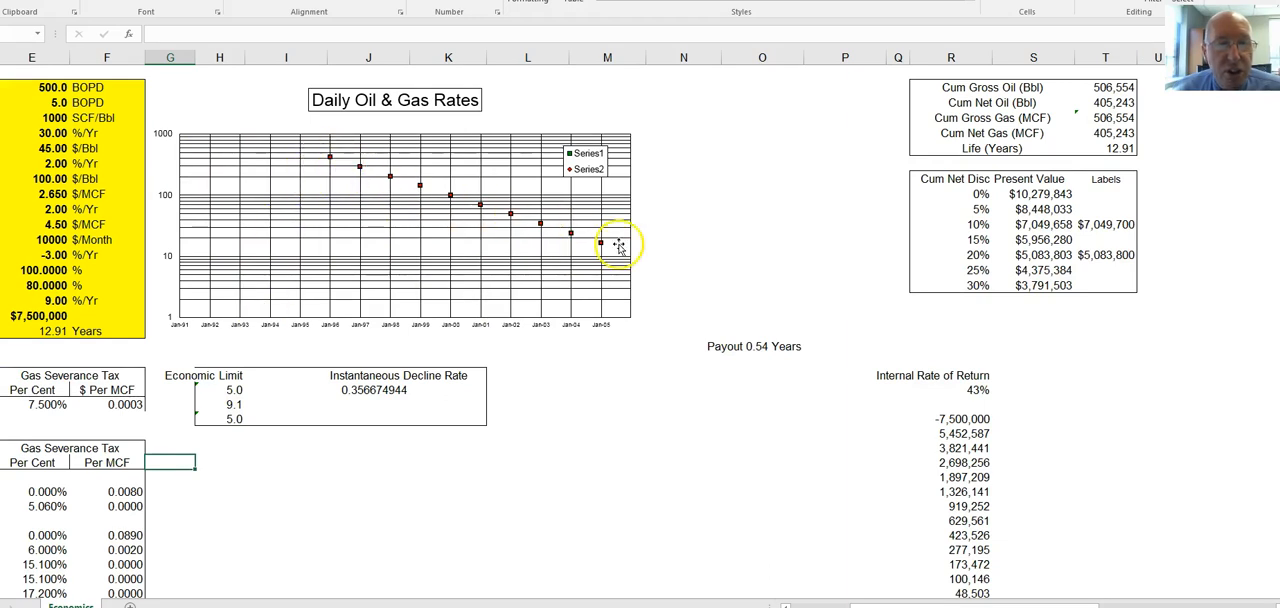
pyautogui.moveTo(436, 244)
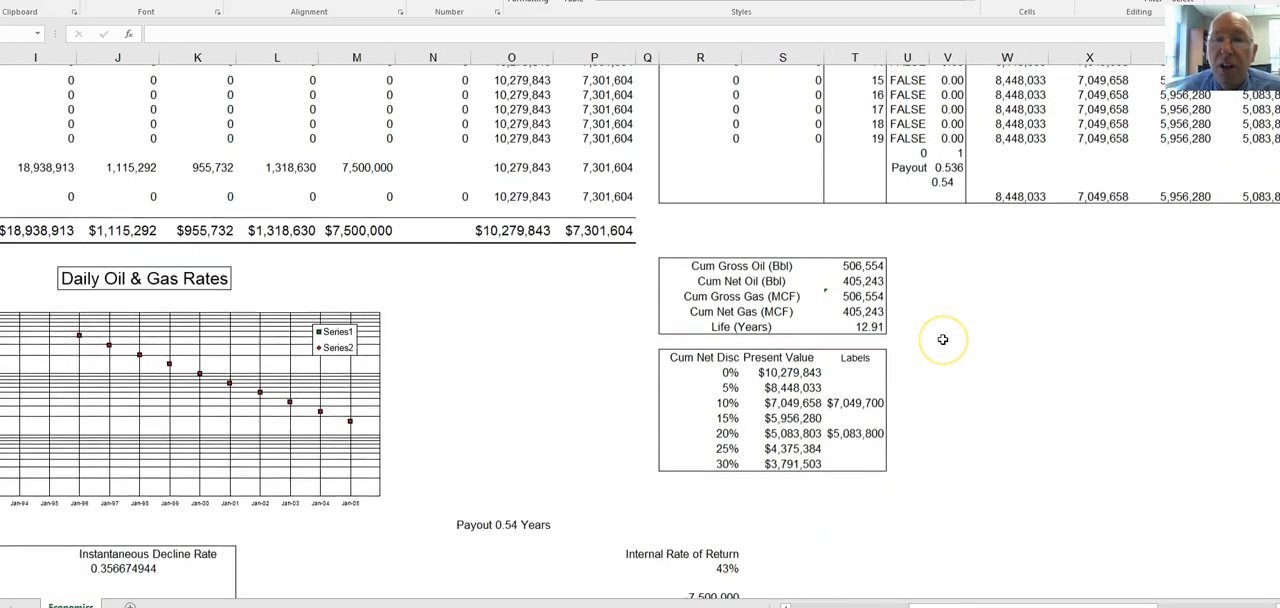
pyautogui.scroll(3)
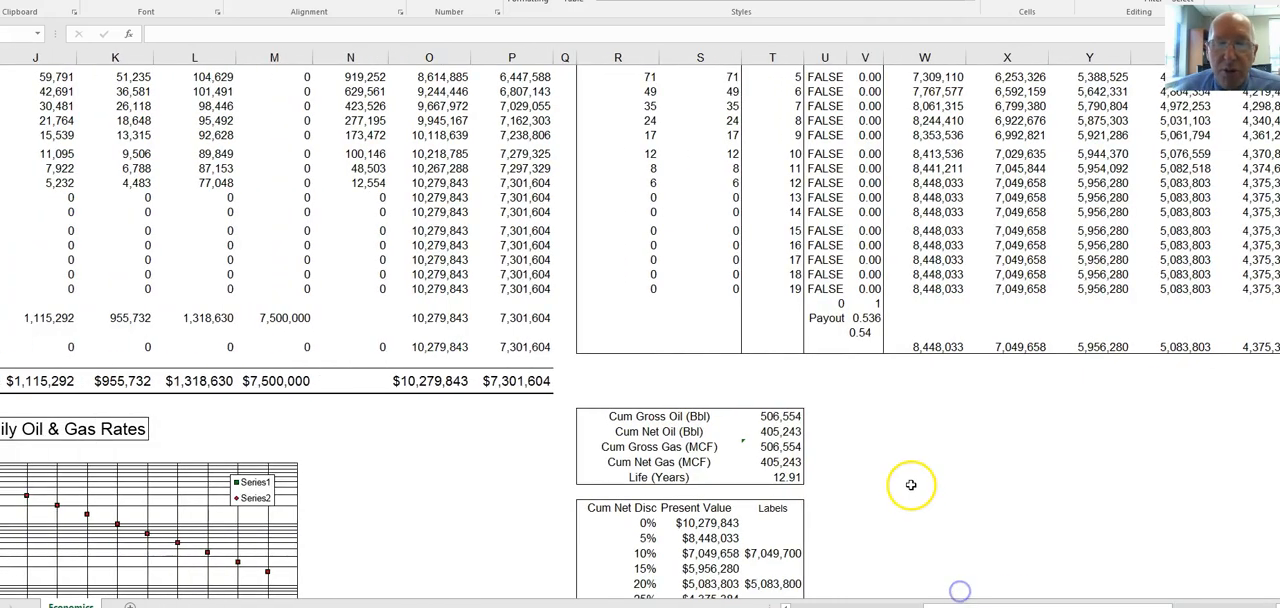
pyautogui.scroll(-3)
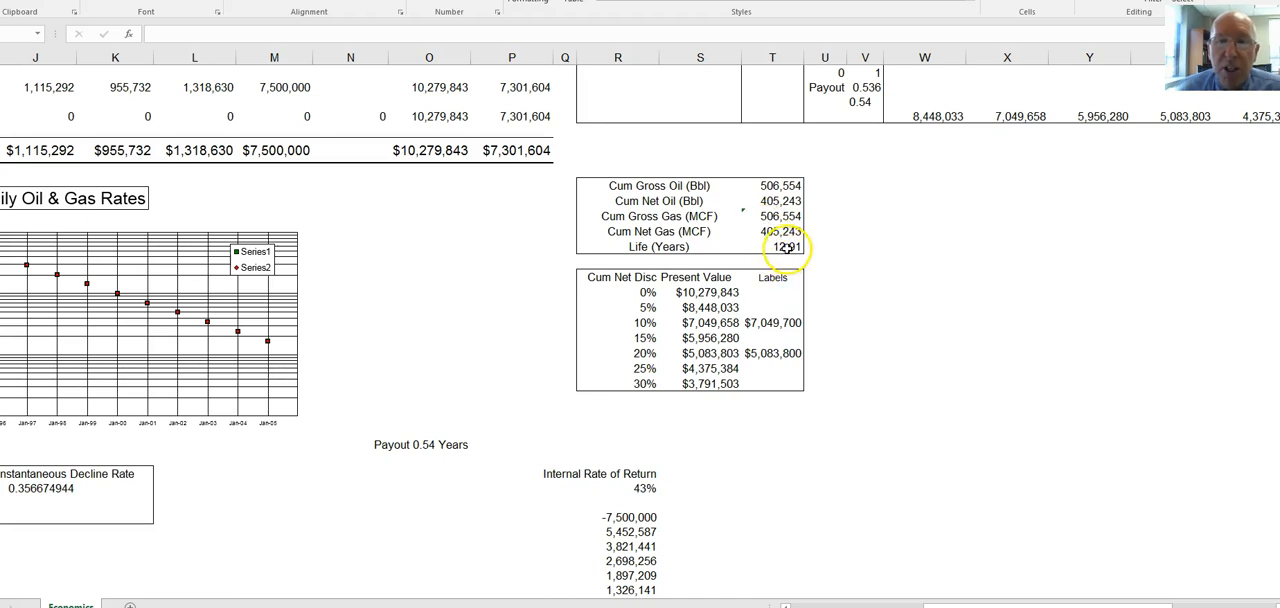
pyautogui.click(784, 248)
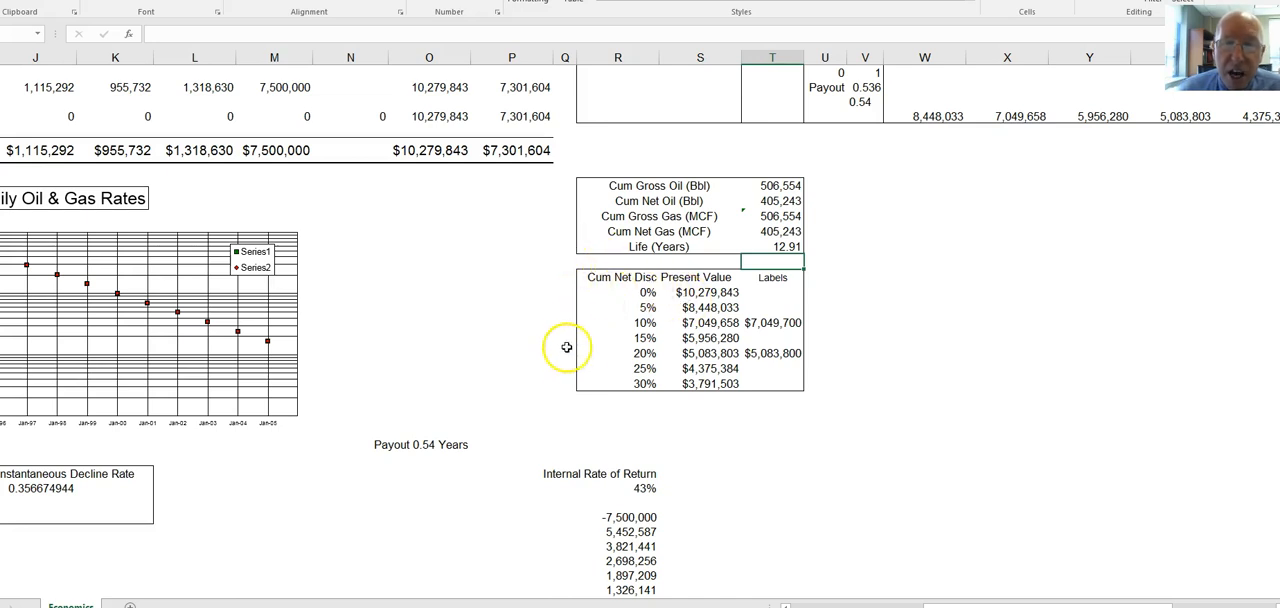
pyautogui.moveTo(852, 334)
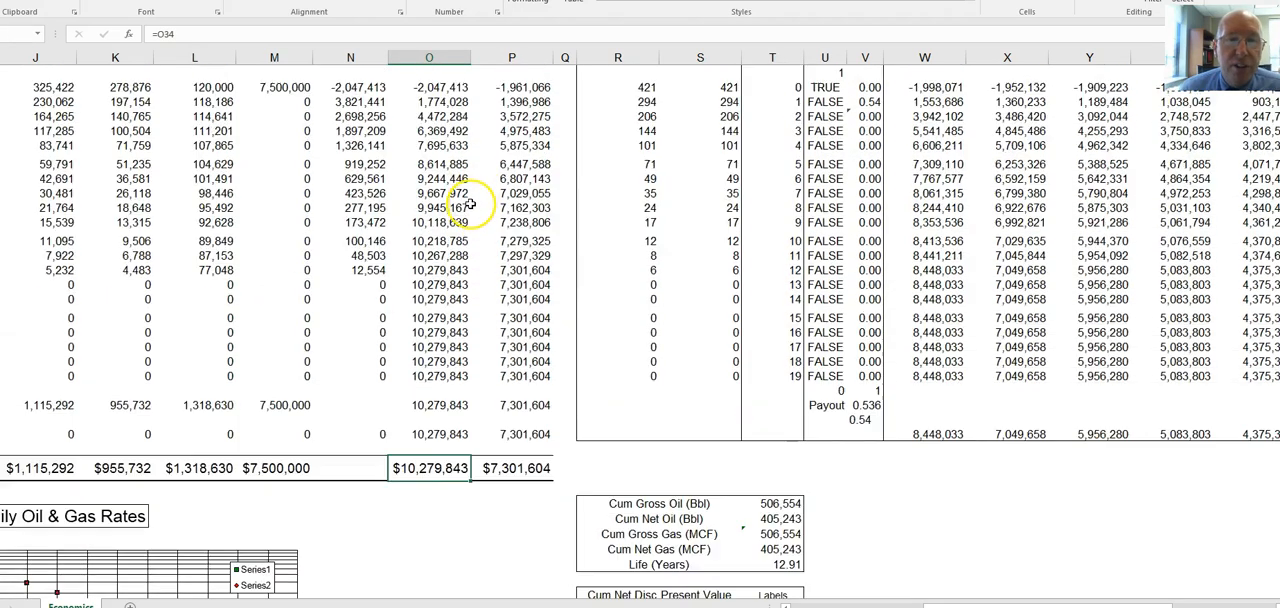
pyautogui.scroll(3)
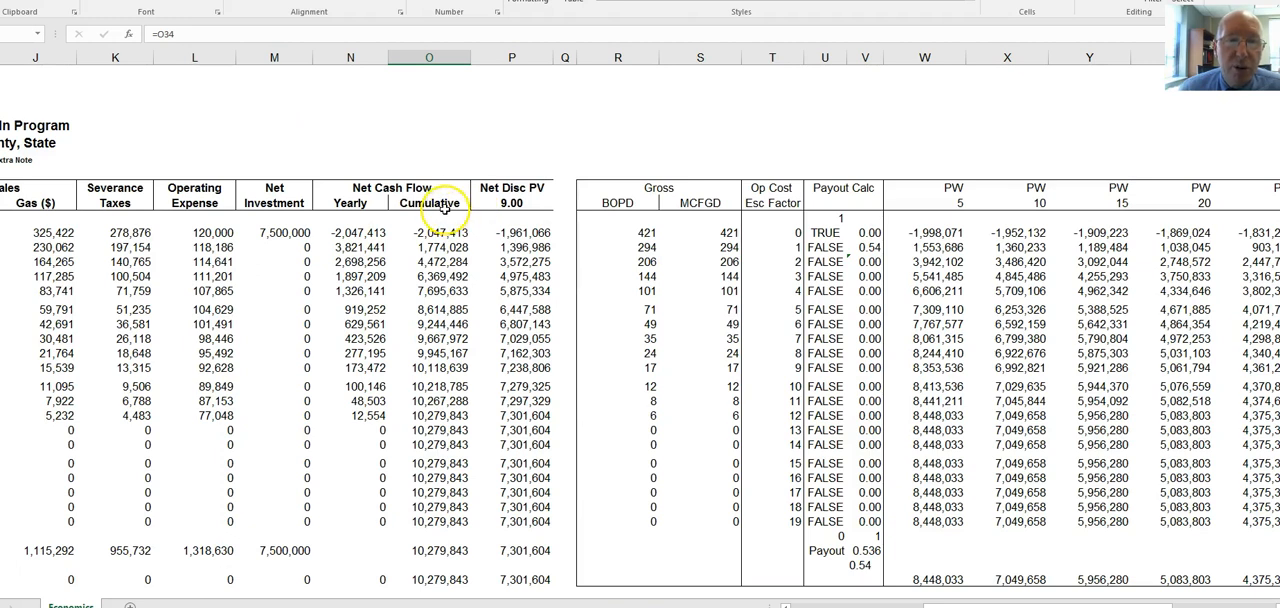
pyautogui.scroll(-3)
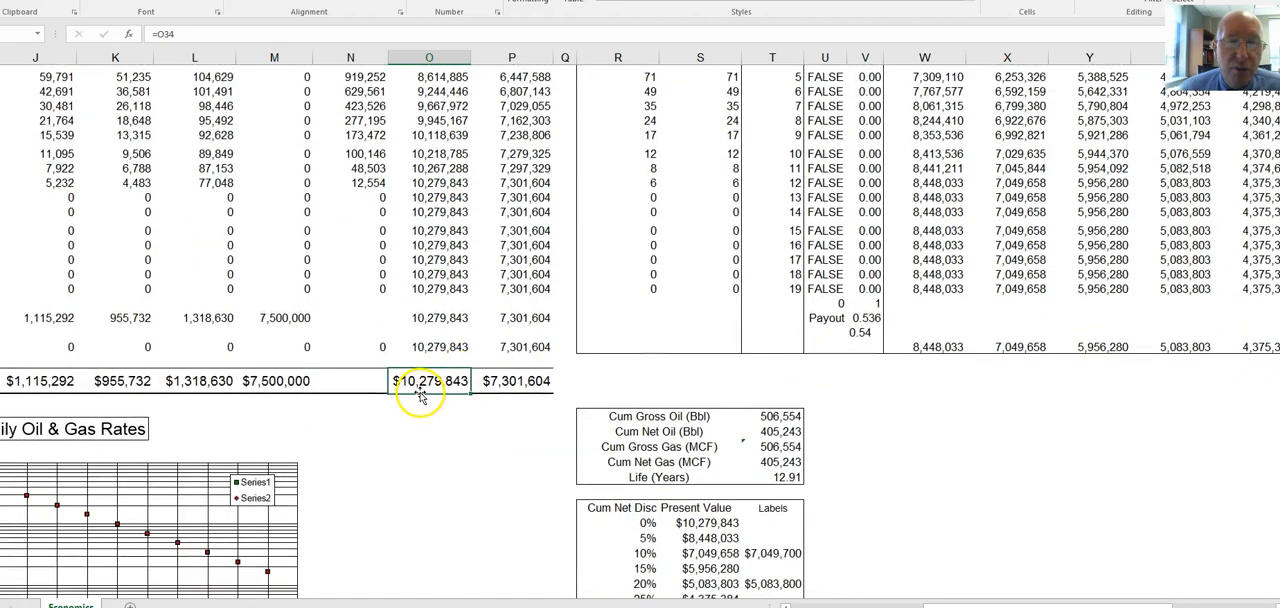
pyautogui.scroll(-3)
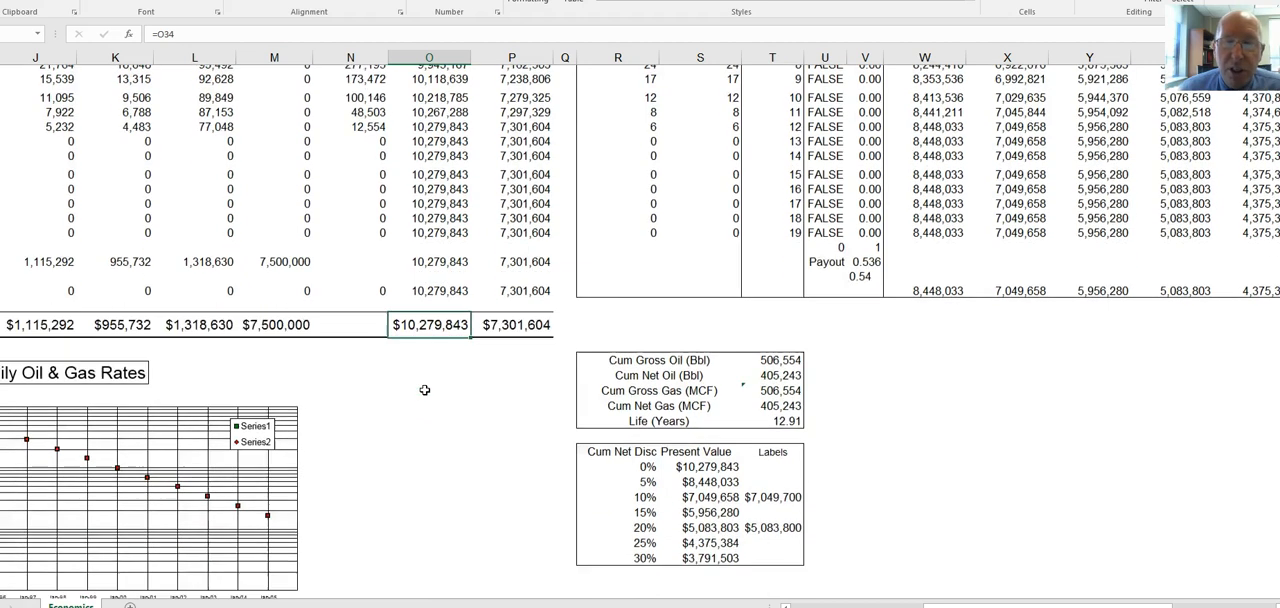
pyautogui.scroll(-3)
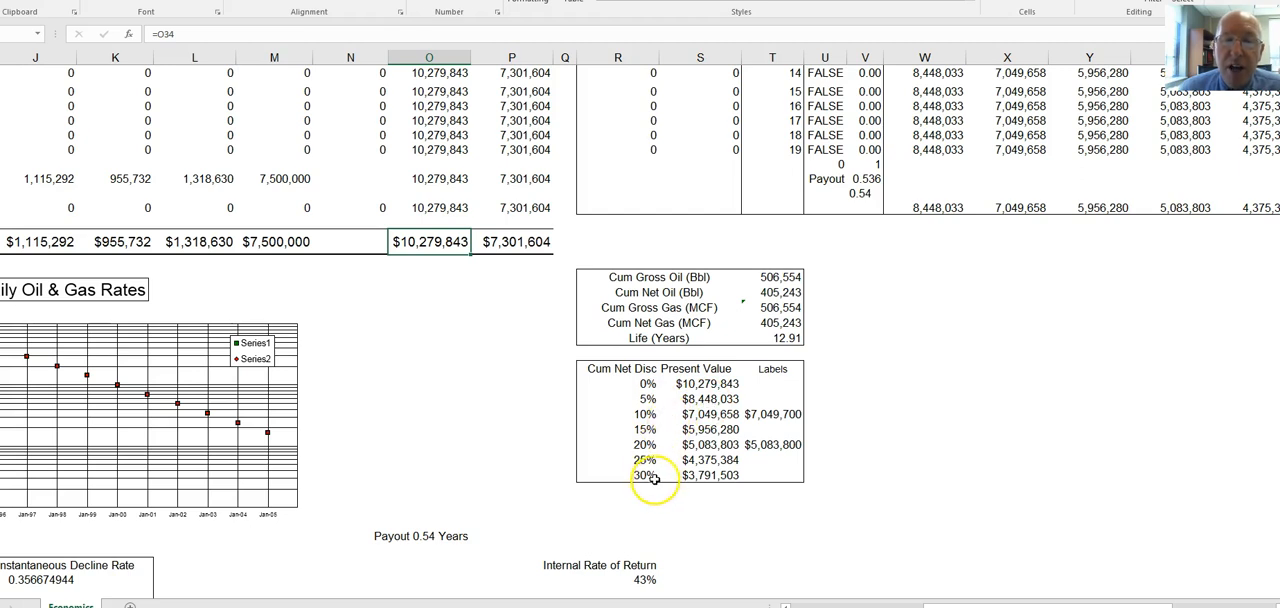
pyautogui.moveTo(704, 486)
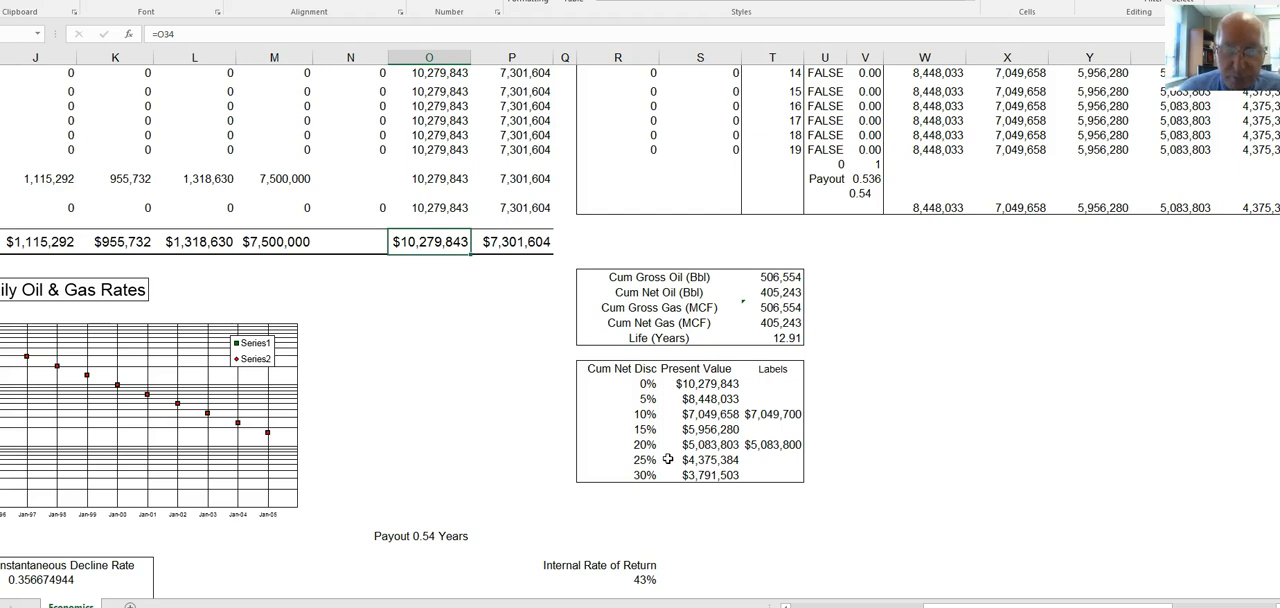
pyautogui.moveTo(624, 484)
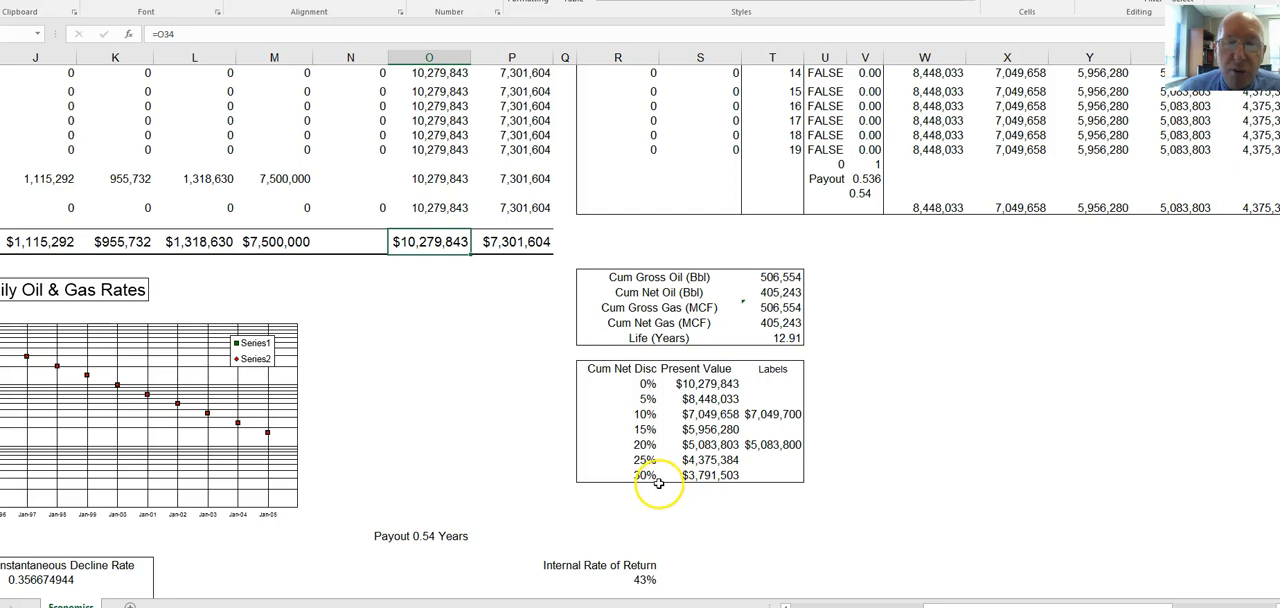
pyautogui.moveTo(690, 398)
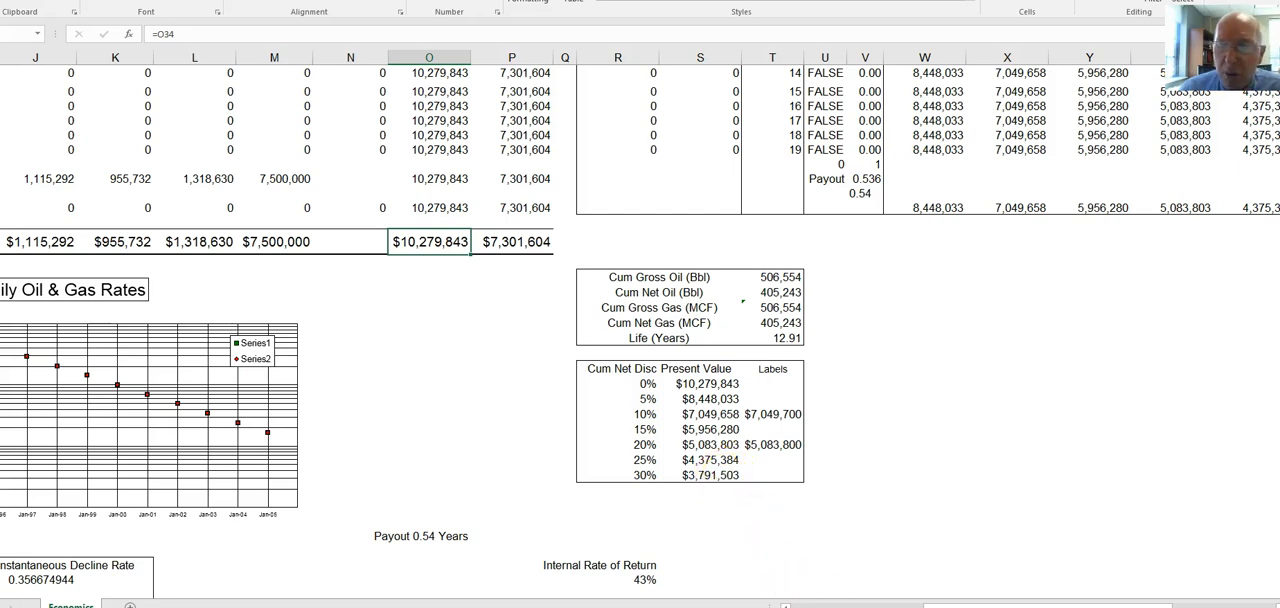
# Set Initial Oil Rate to 200 BOPD, giving -$1,092,934 cumulative net cash flow and -5% return
pyautogui.hscroll(-3)
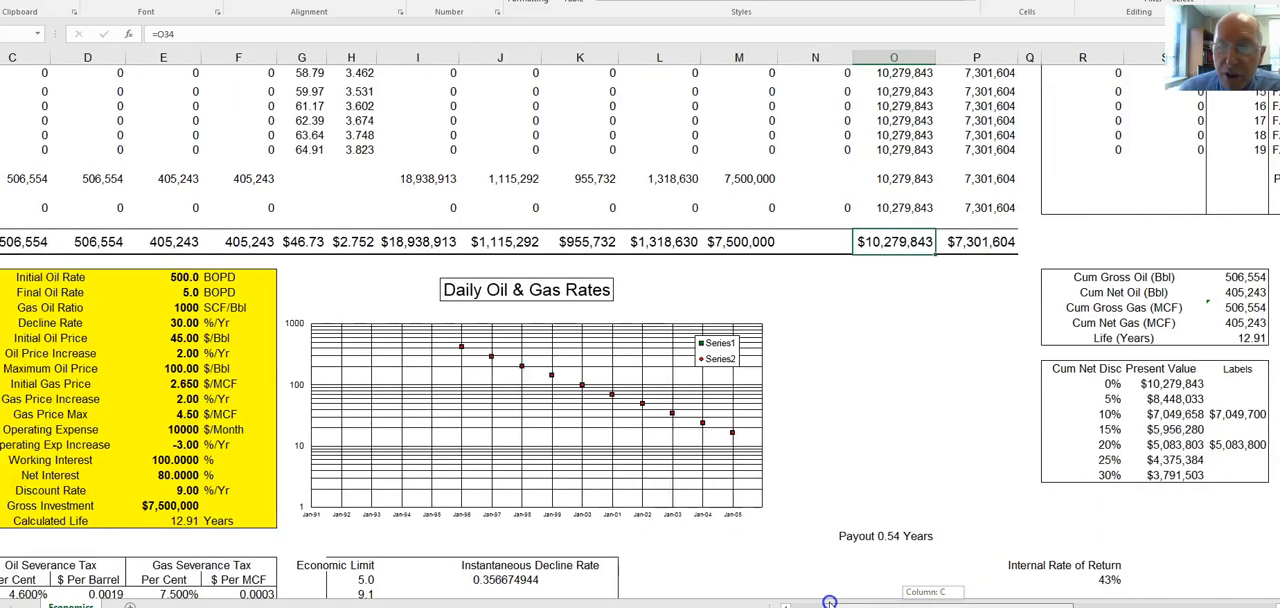
pyautogui.hscroll(-3)
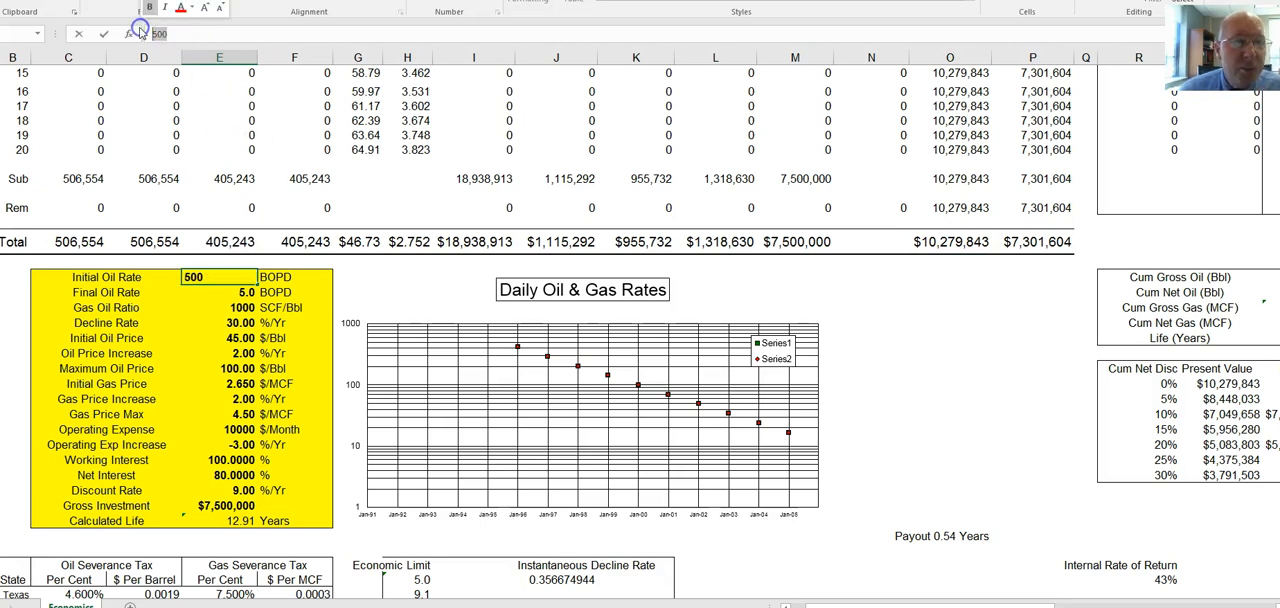
pyautogui.write('200.0')
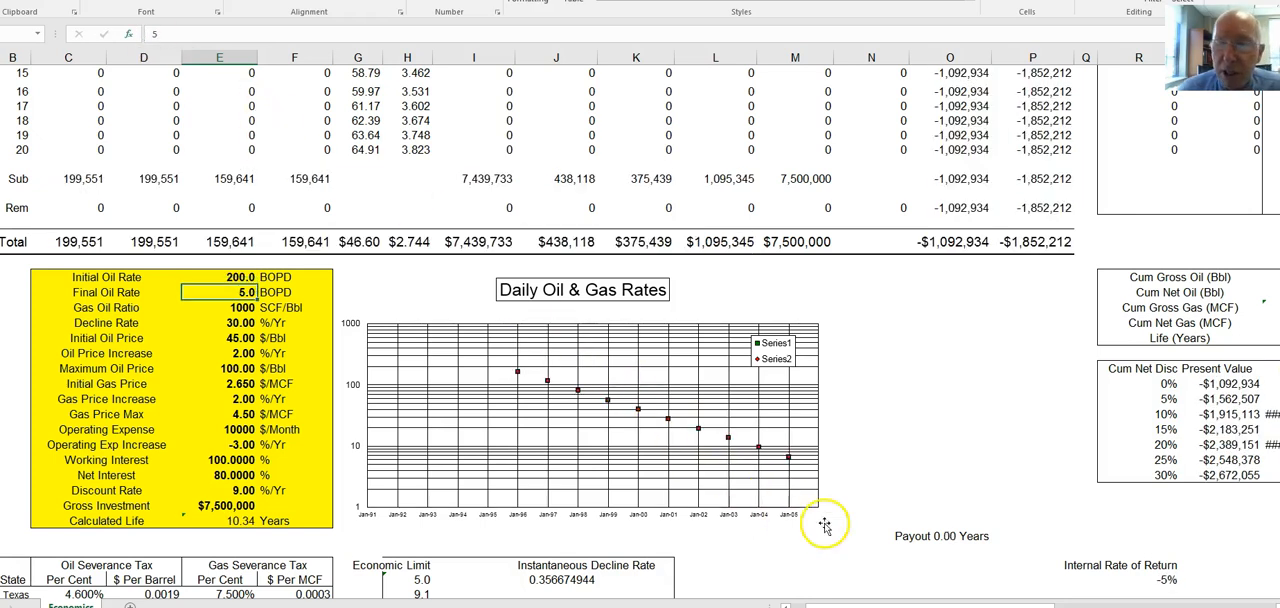
pyautogui.hscroll(3)
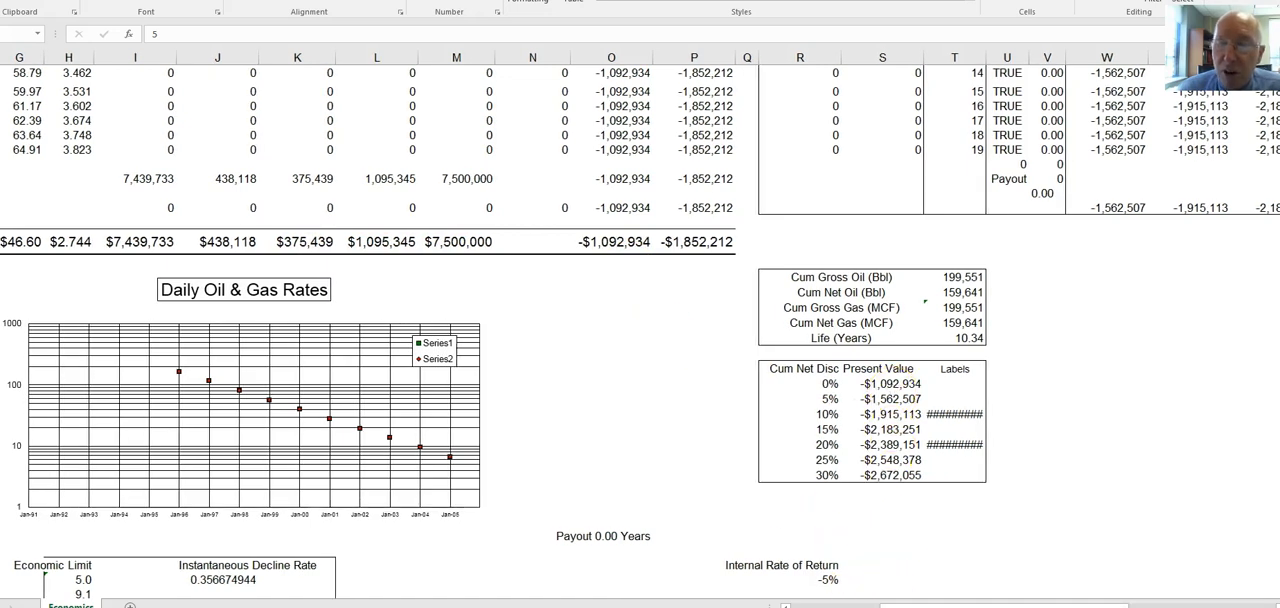
# Set Initial Oil Rate to 300 BOPD, restoring $2,670,362 cumulative net cash flow and 12% return
pyautogui.hscroll(-3)
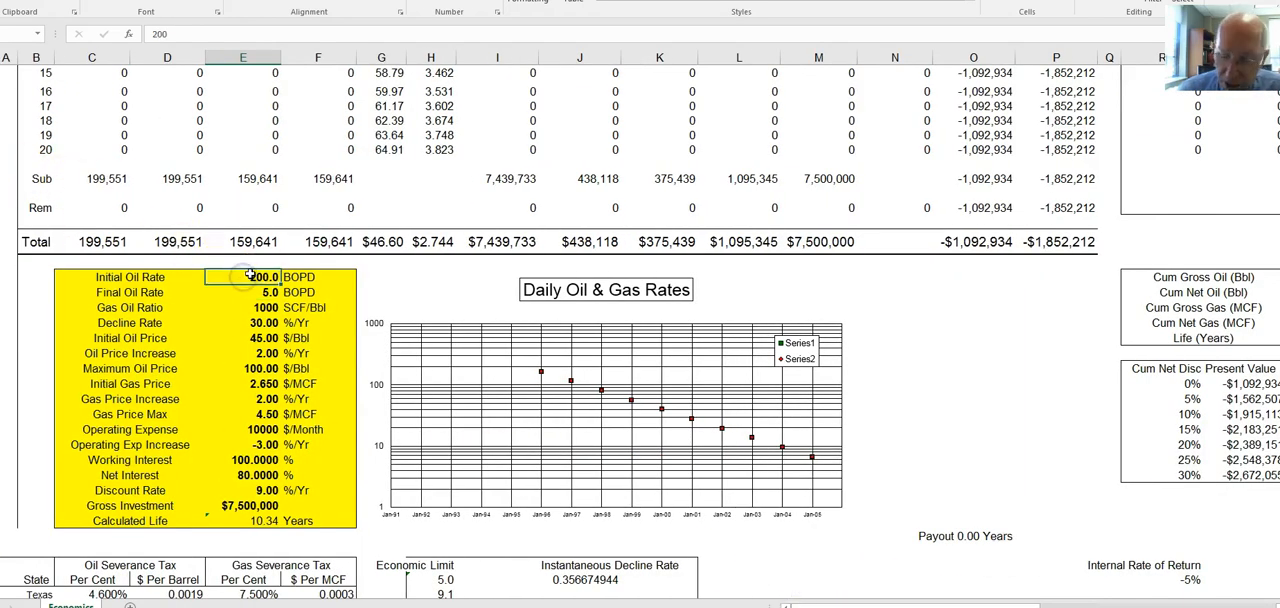
pyautogui.write('300')
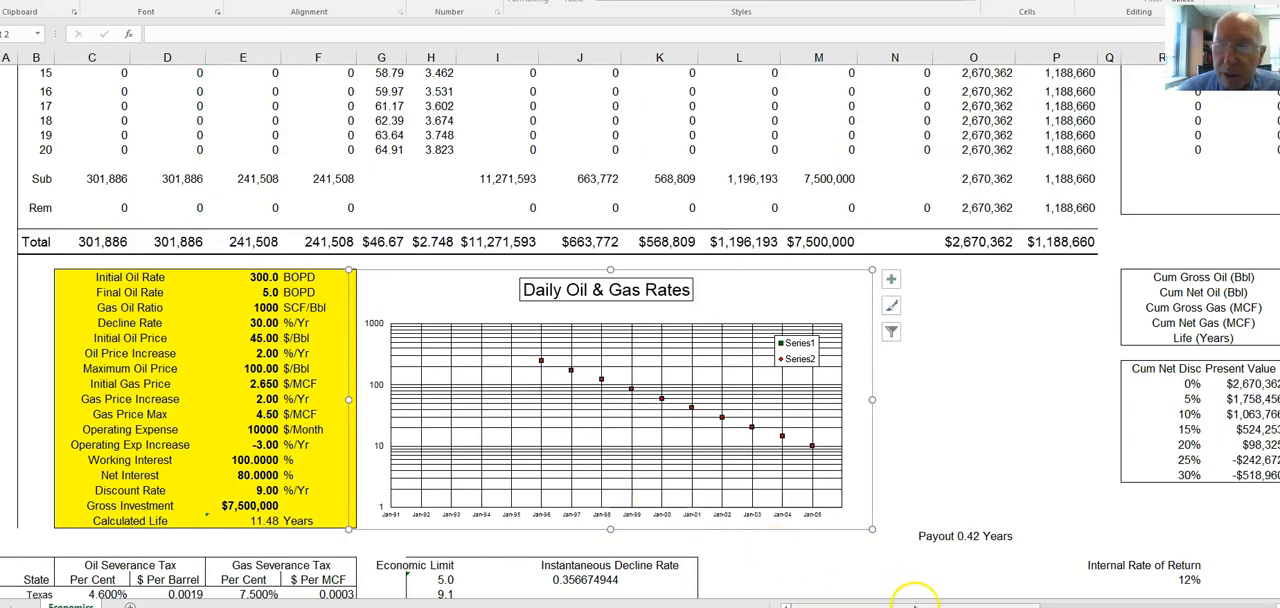
pyautogui.hscroll(3)
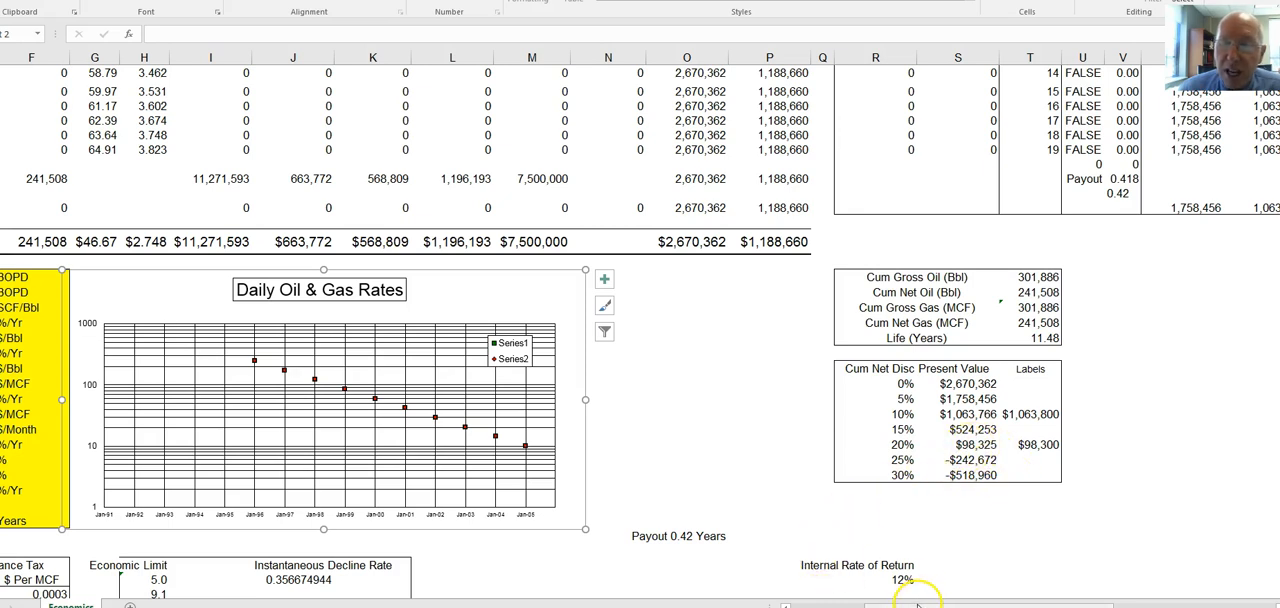
# Set Operating Expense to 15000 $/Month, lowering net cash flow to $2,072,265 and return to 10%
pyautogui.hscroll(-3)
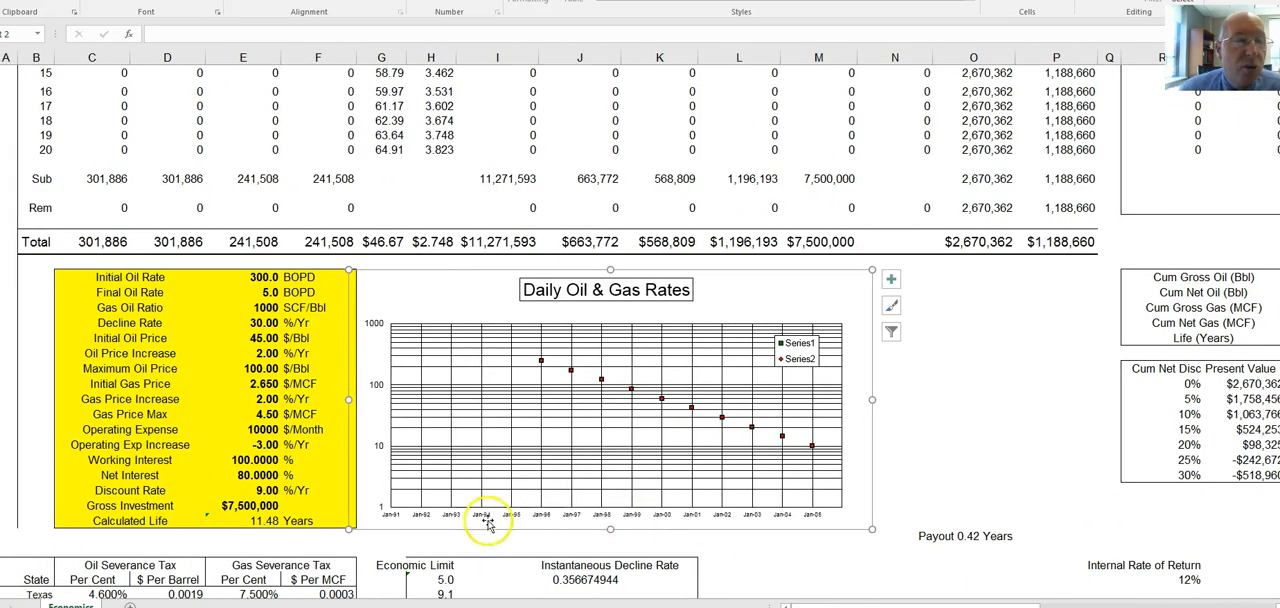
pyautogui.click(248, 428)
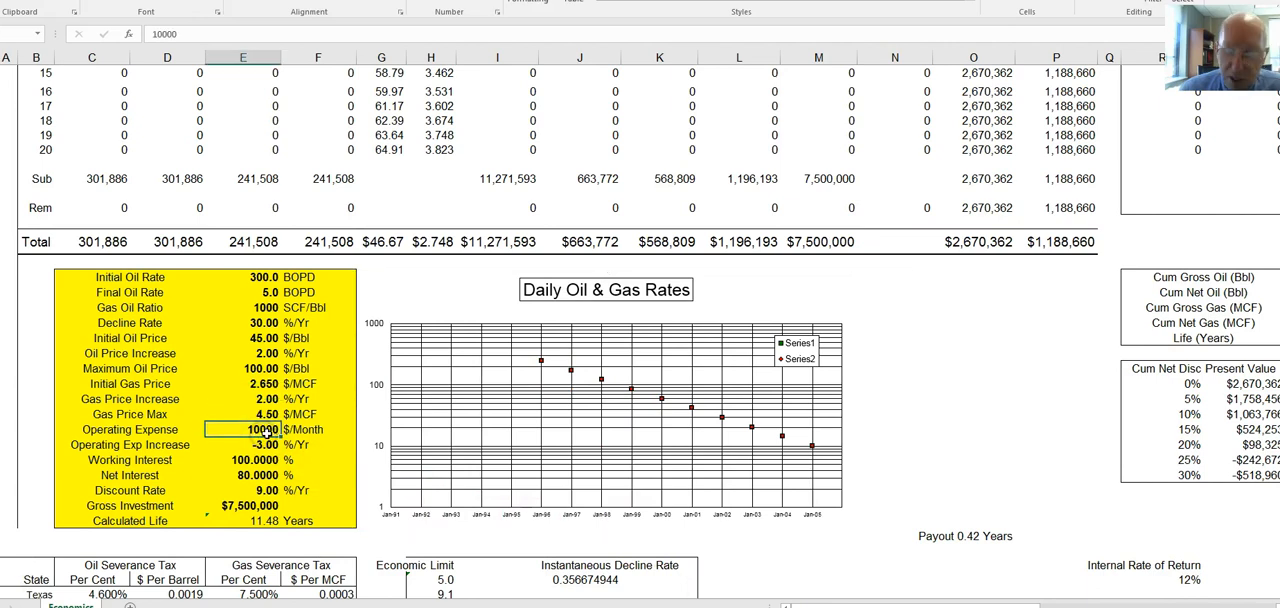
pyautogui.write('15000')
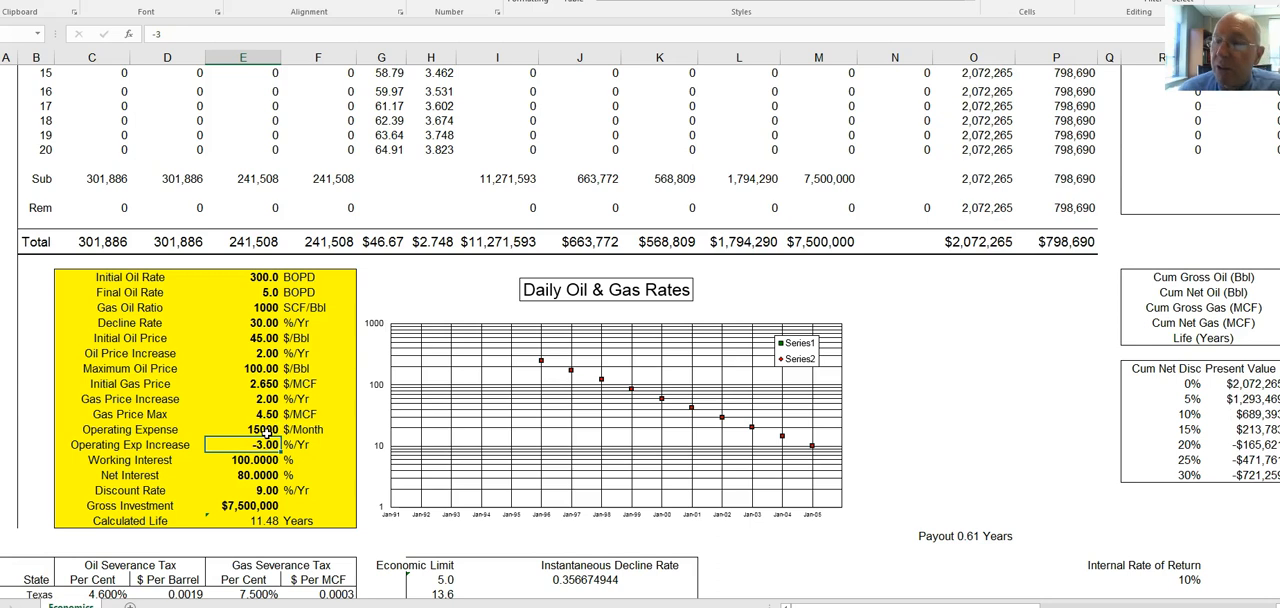
pyautogui.hscroll(3)
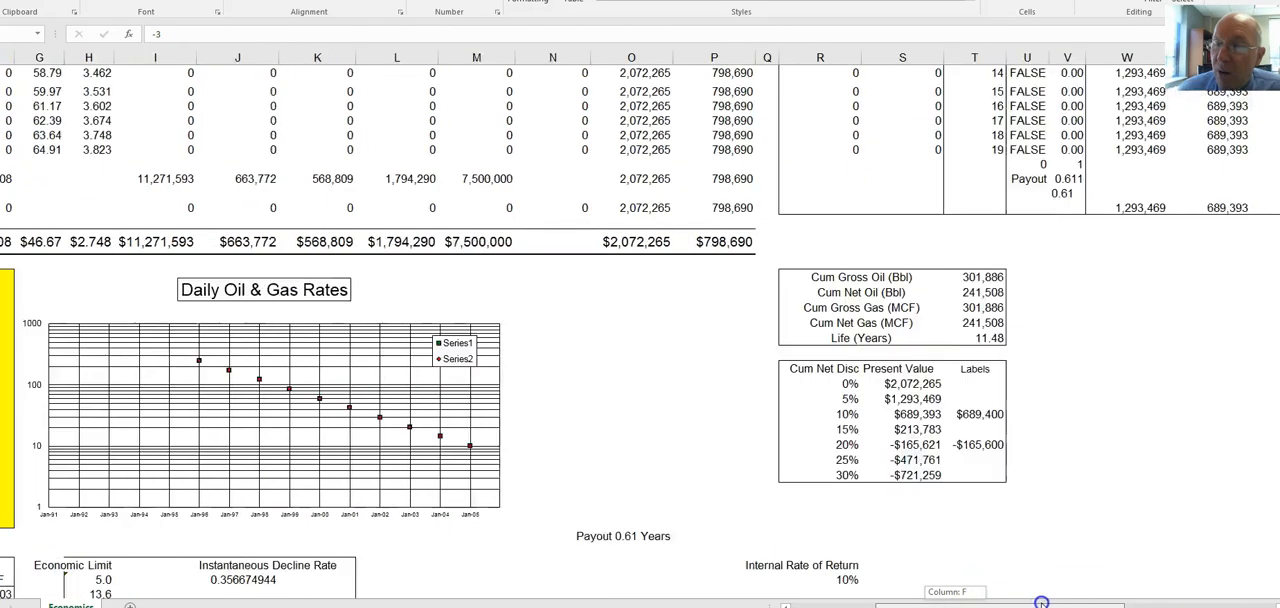
pyautogui.hscroll(3)
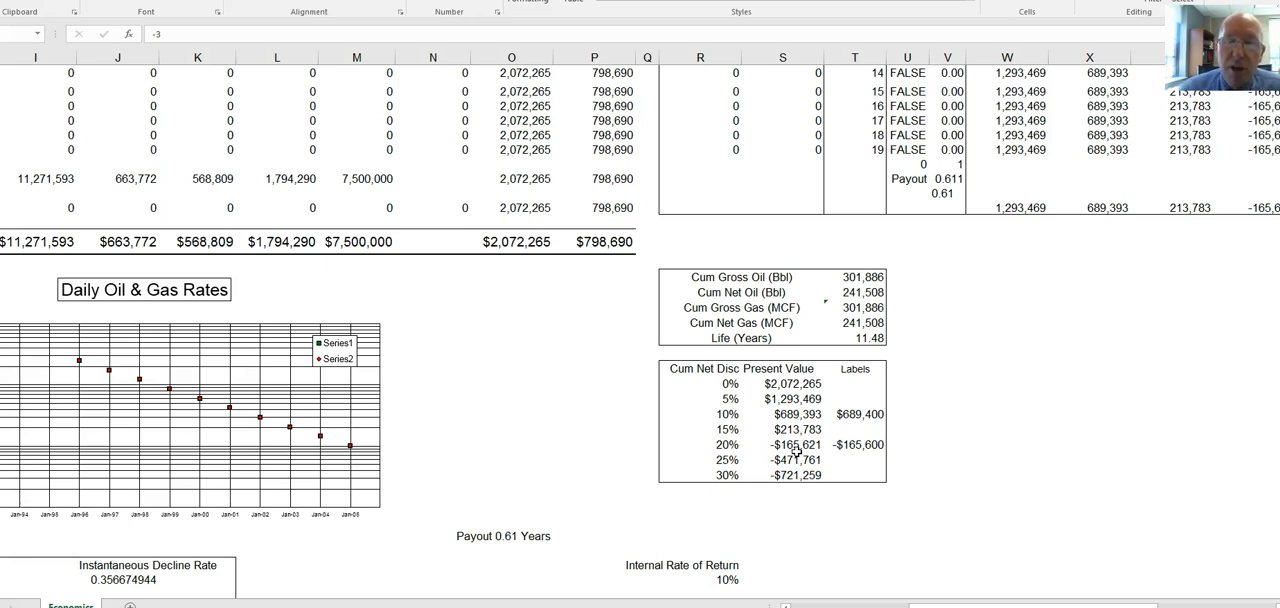
pyautogui.moveTo(968, 596)
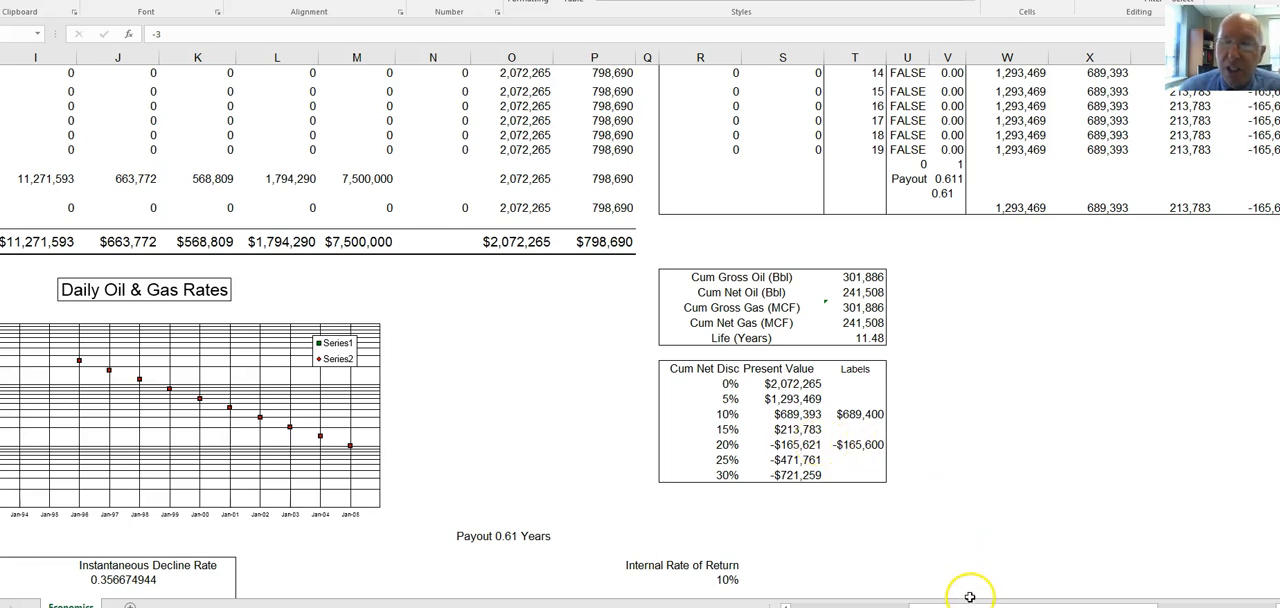
pyautogui.hscroll(-3)
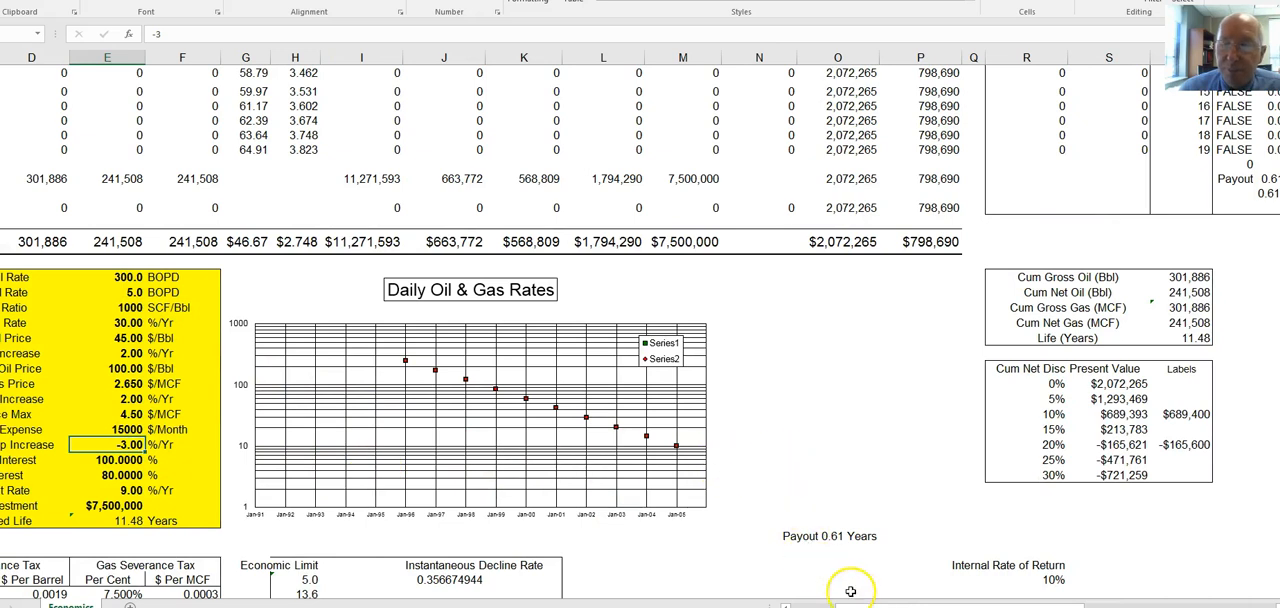
pyautogui.hscroll(-3)
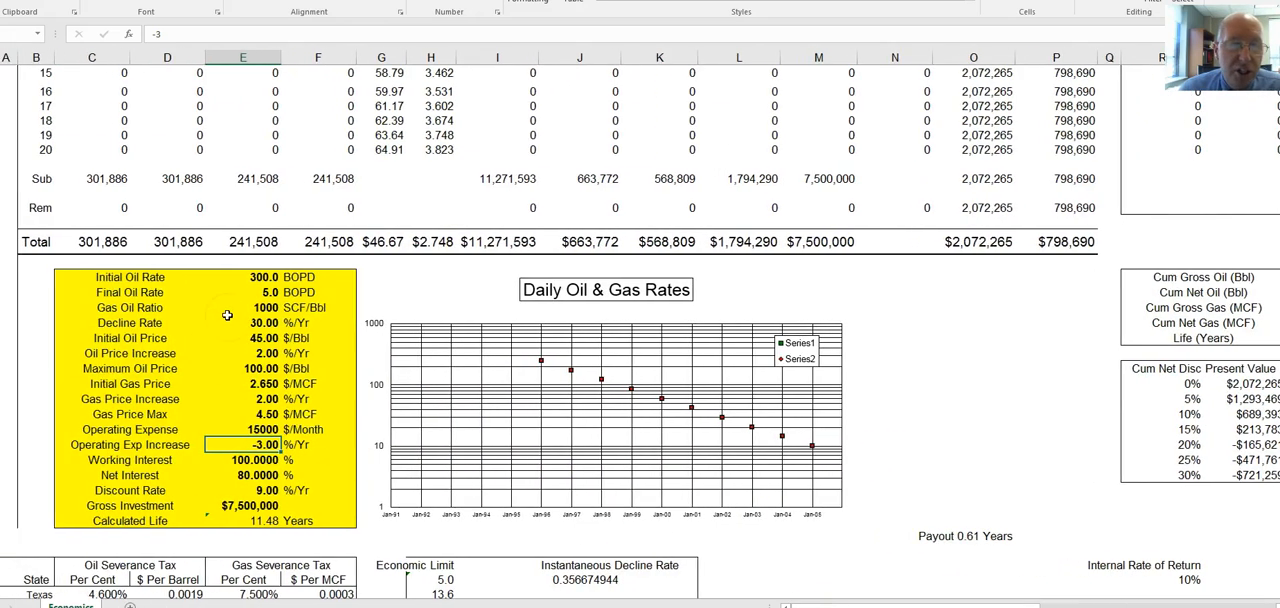